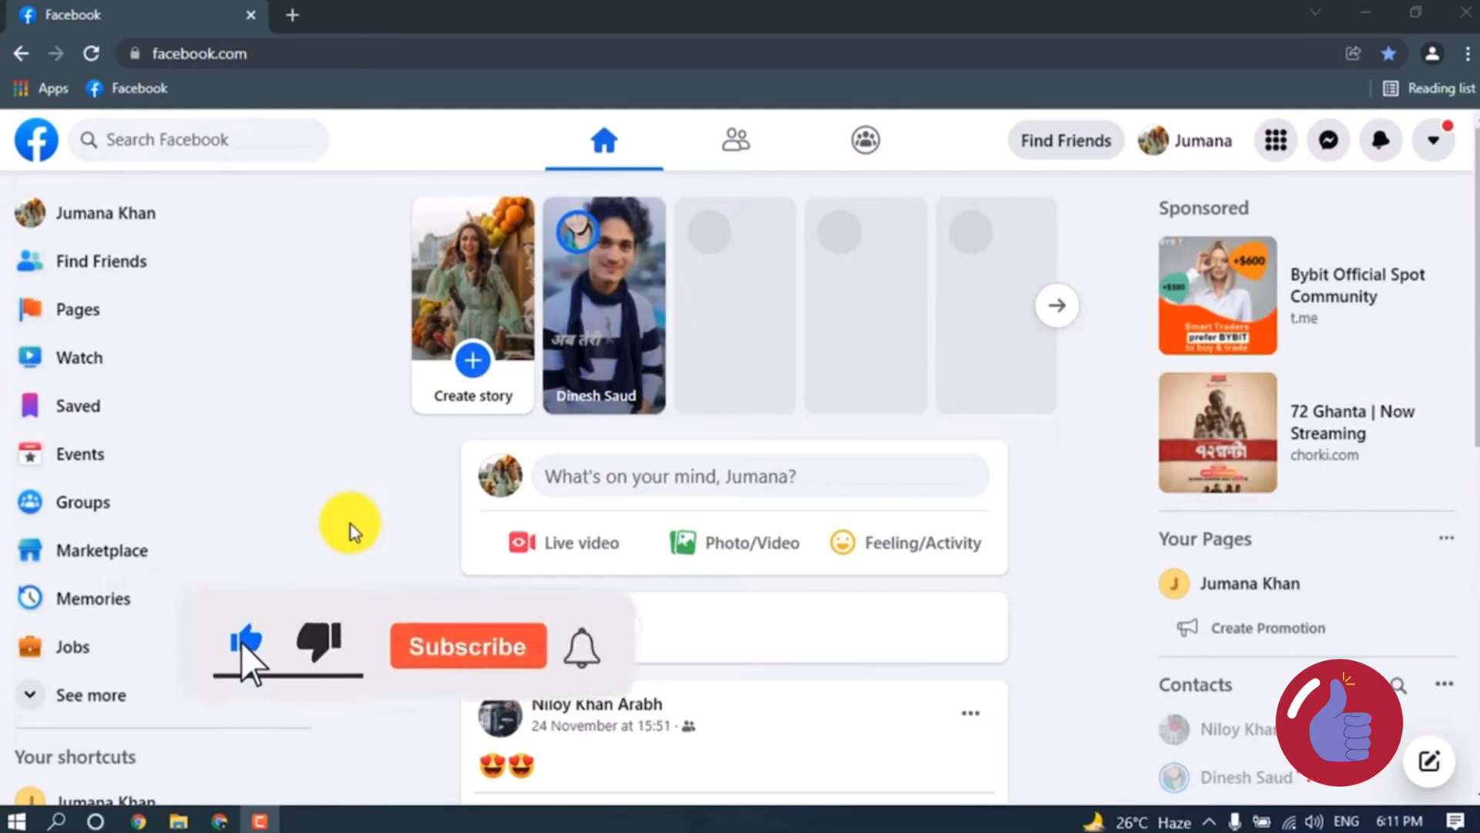
- Go to the Events section and begin a new event with Create New Event
{"action": "left_click", "coordinate": [468, 646]}
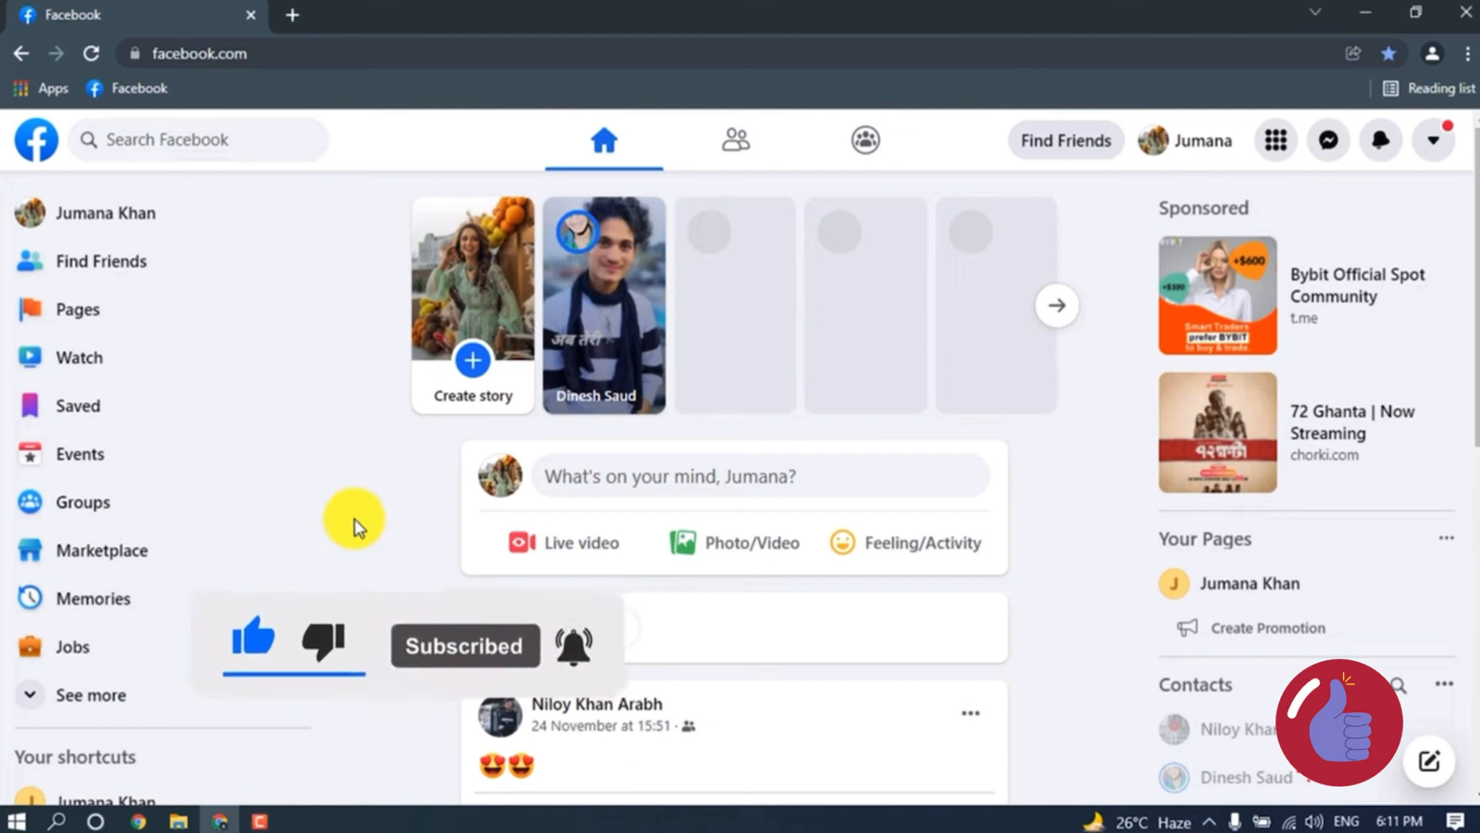
{"action": "mouse_move", "coordinate": [101, 551]}
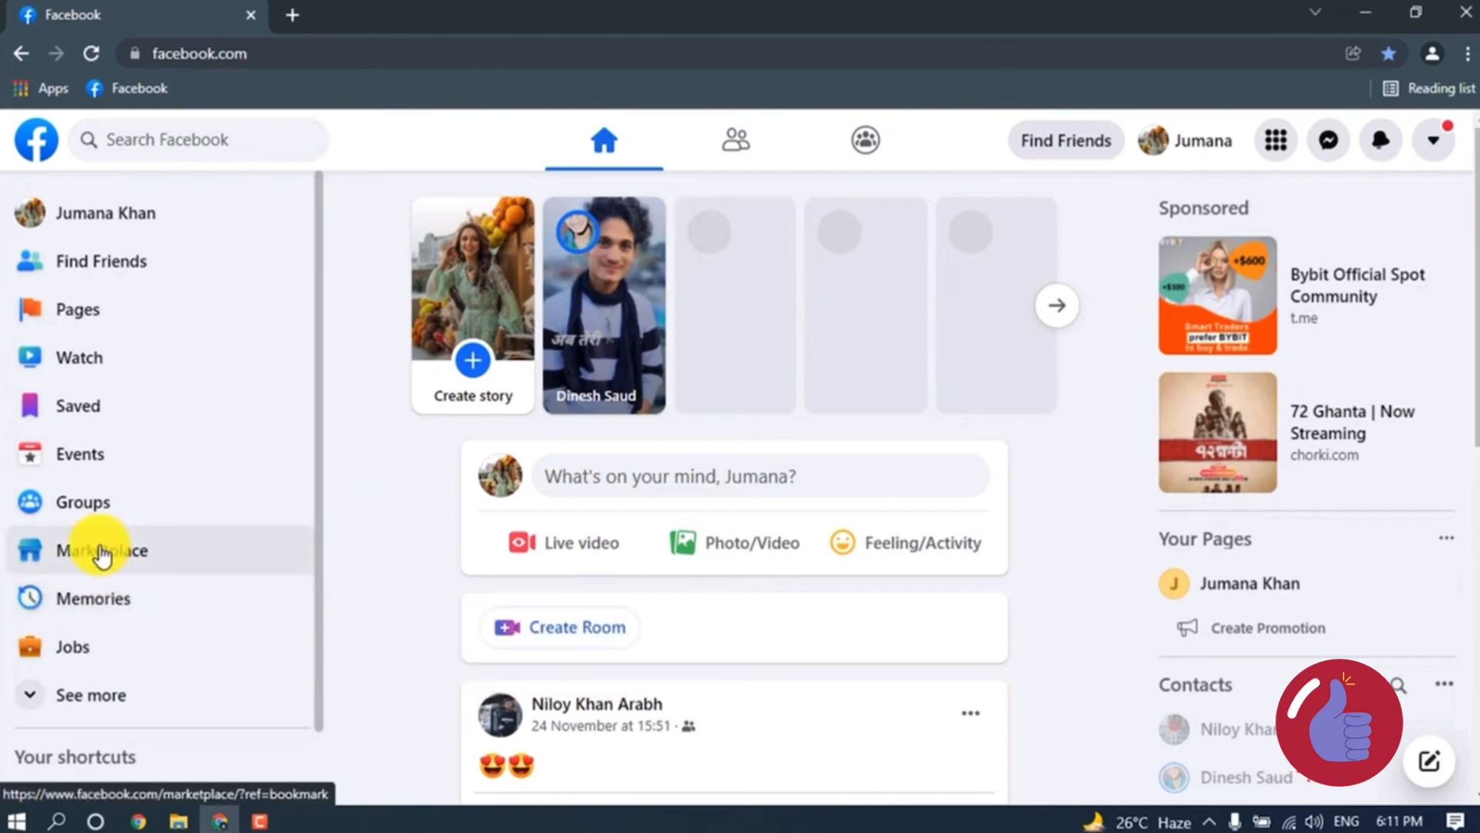
{"action": "mouse_move", "coordinate": [90, 462]}
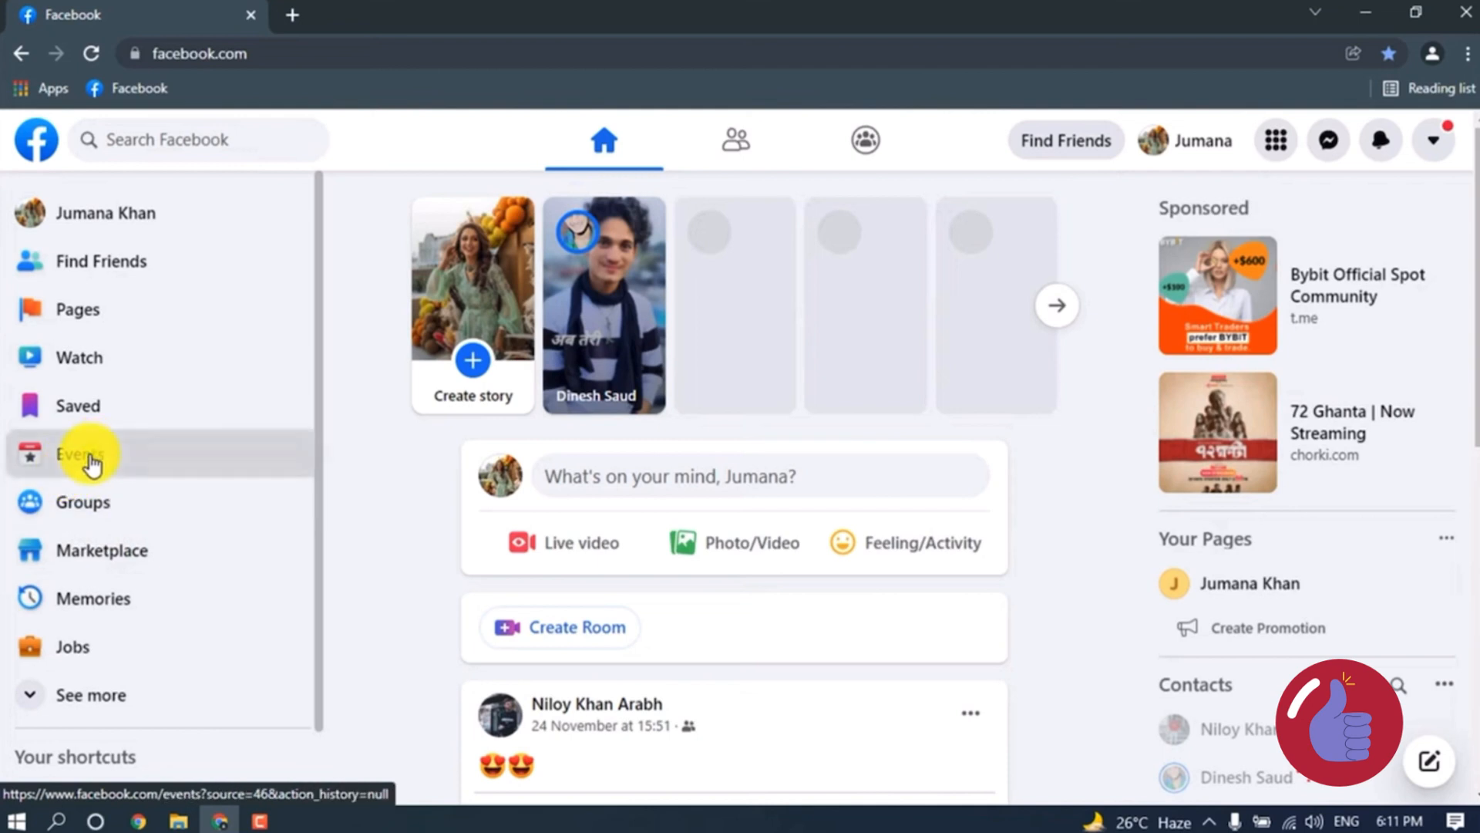
{"action": "left_click", "coordinate": [75, 454]}
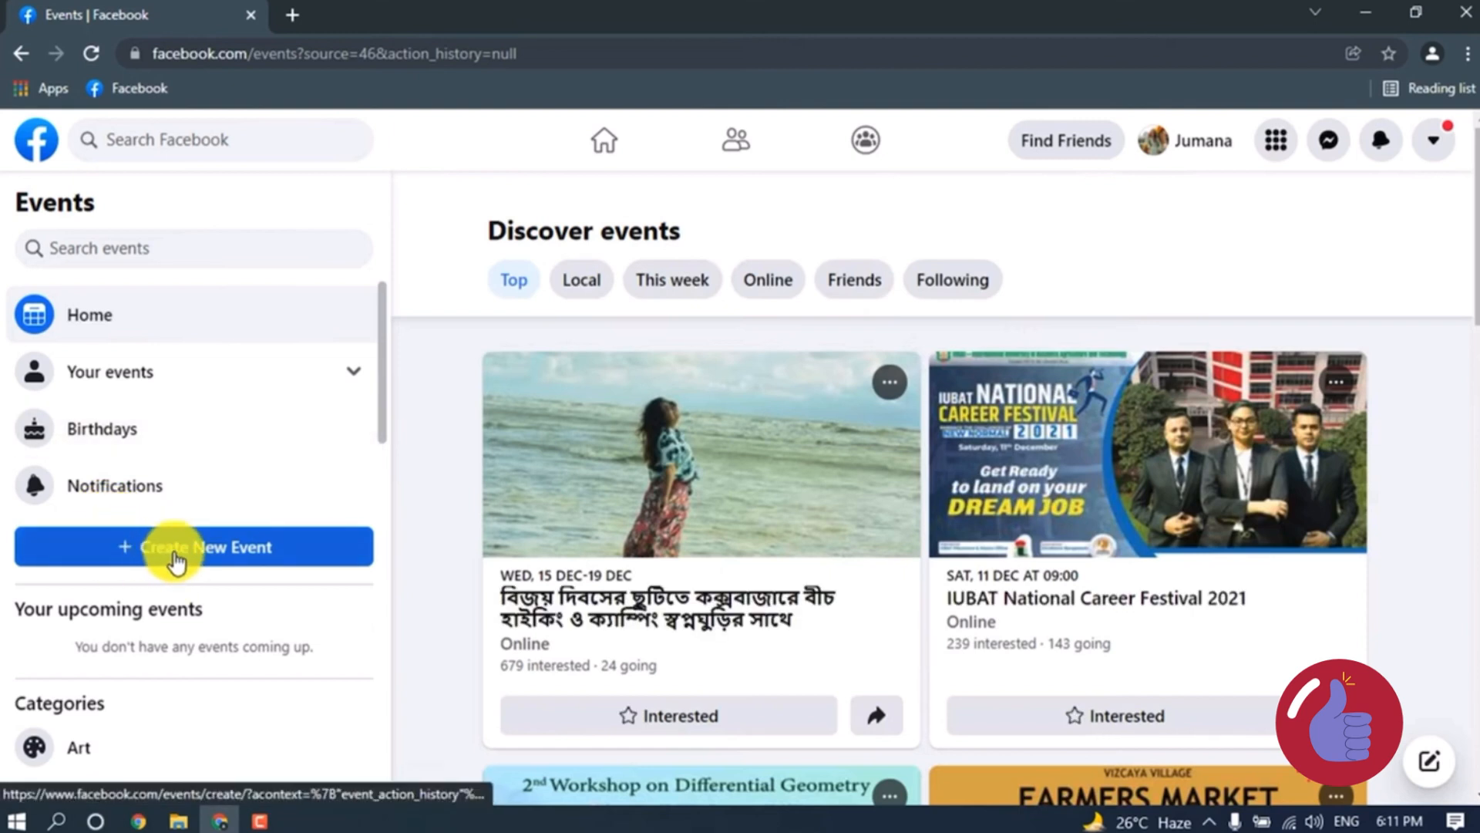
{"action": "left_click", "coordinate": [194, 546]}
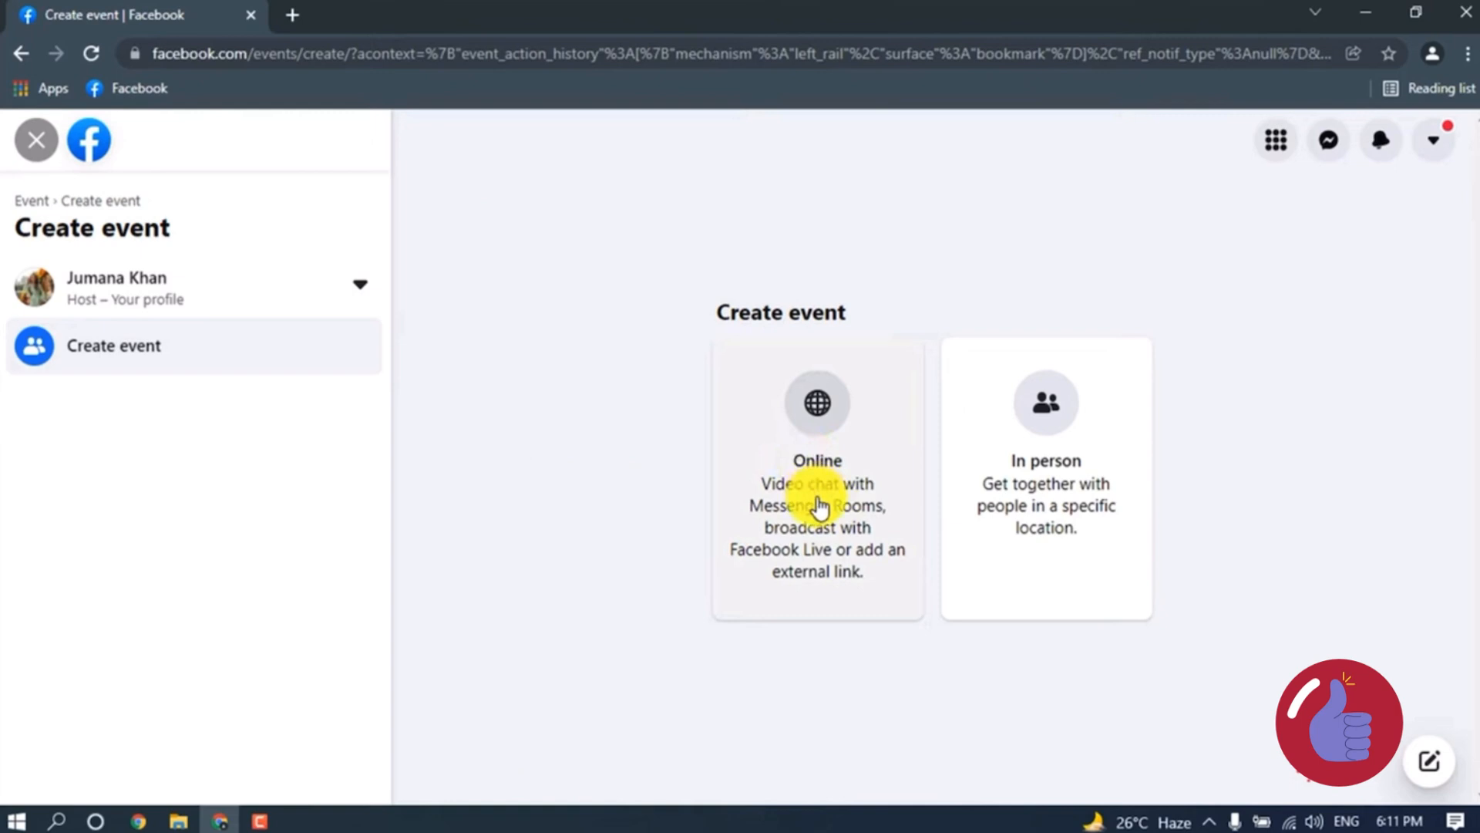
{"action": "mouse_move", "coordinate": [1047, 527]}
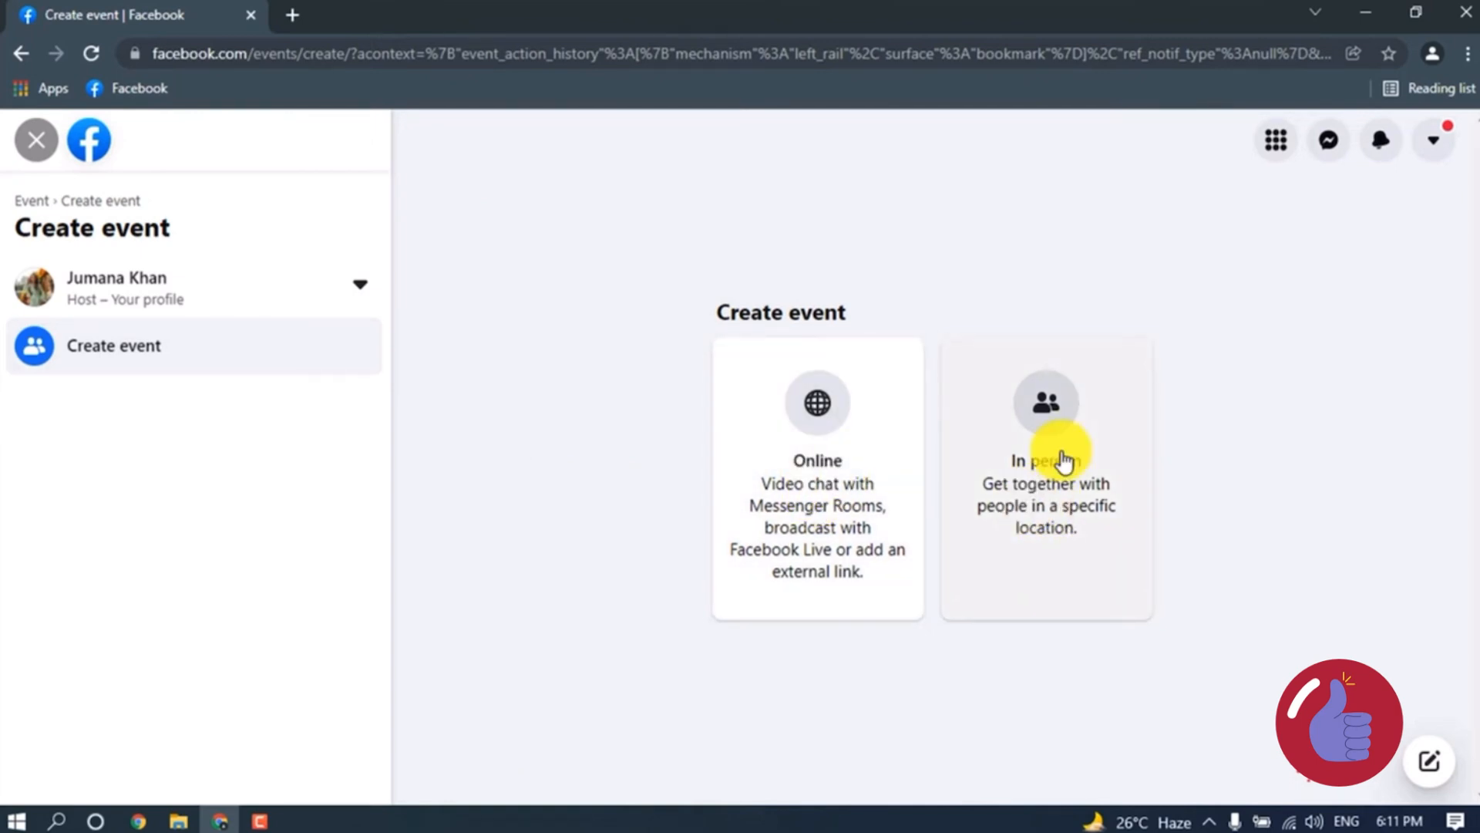
- Make it an in-person event named 'Online Classes', ending at 22:00 on 28 Nov 2021
{"action": "left_click", "coordinate": [1045, 462]}
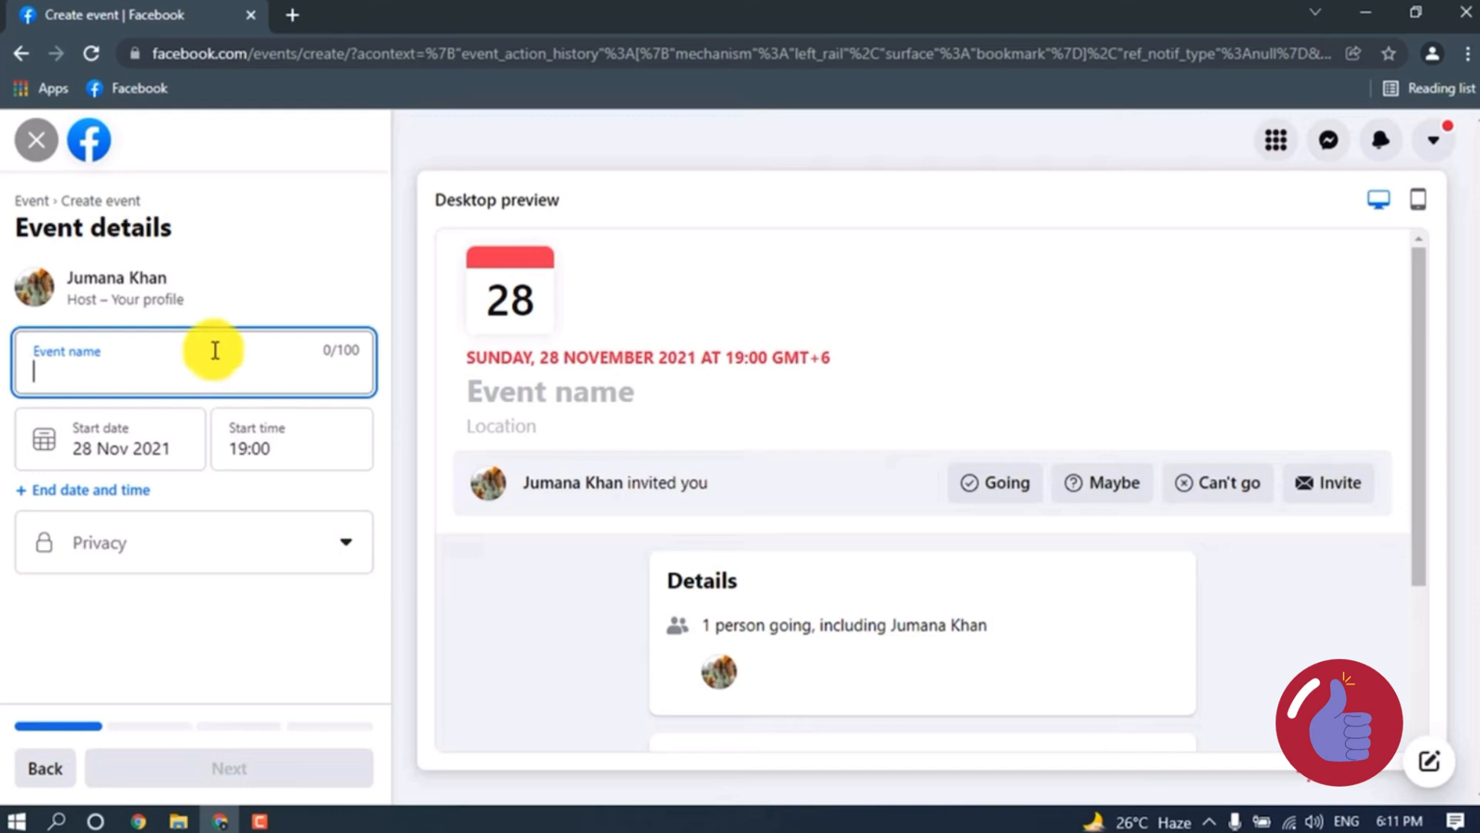
{"action": "mouse_move", "coordinate": [227, 316]}
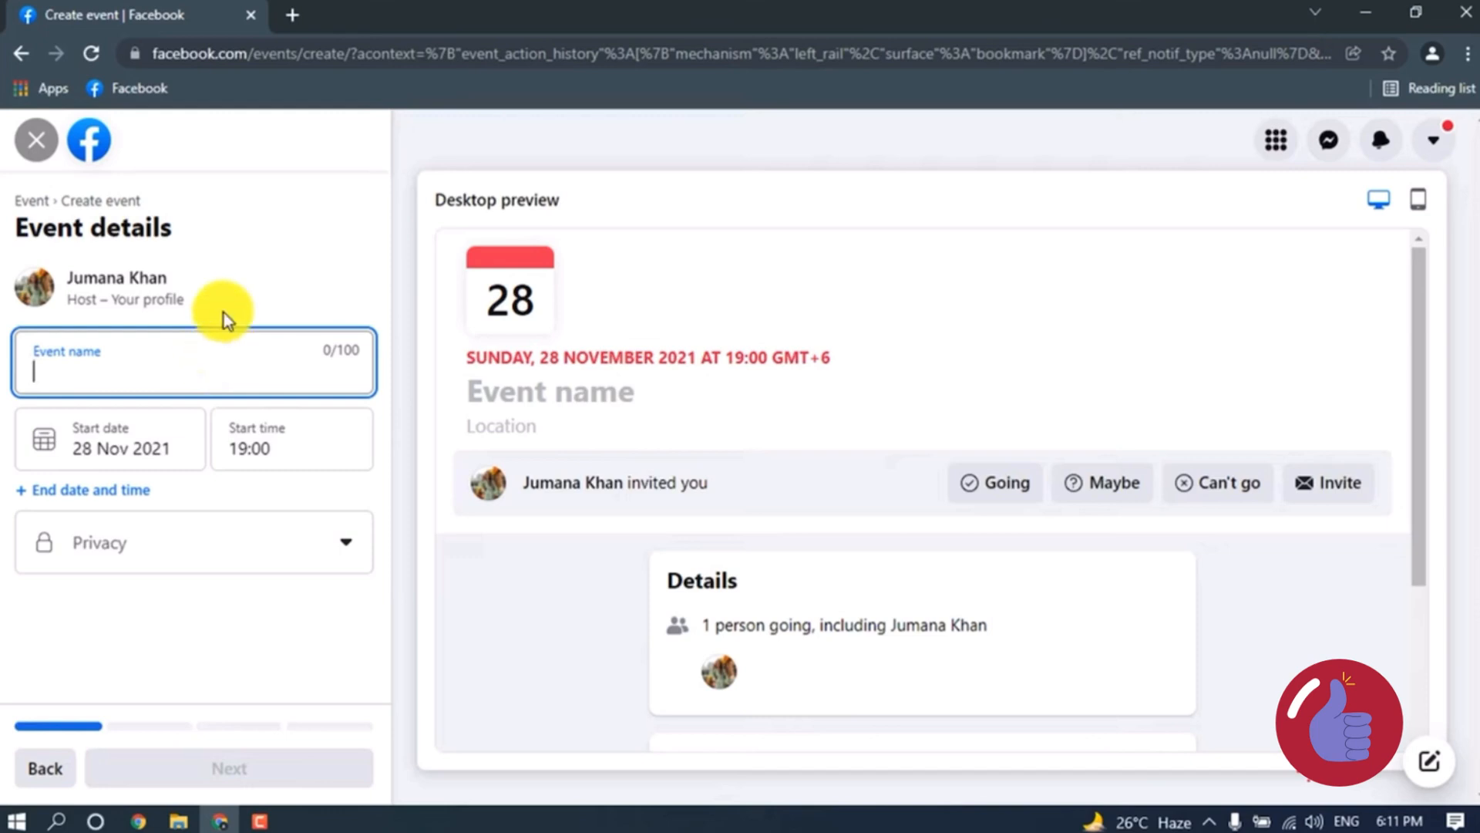
{"action": "mouse_move", "coordinate": [233, 300]}
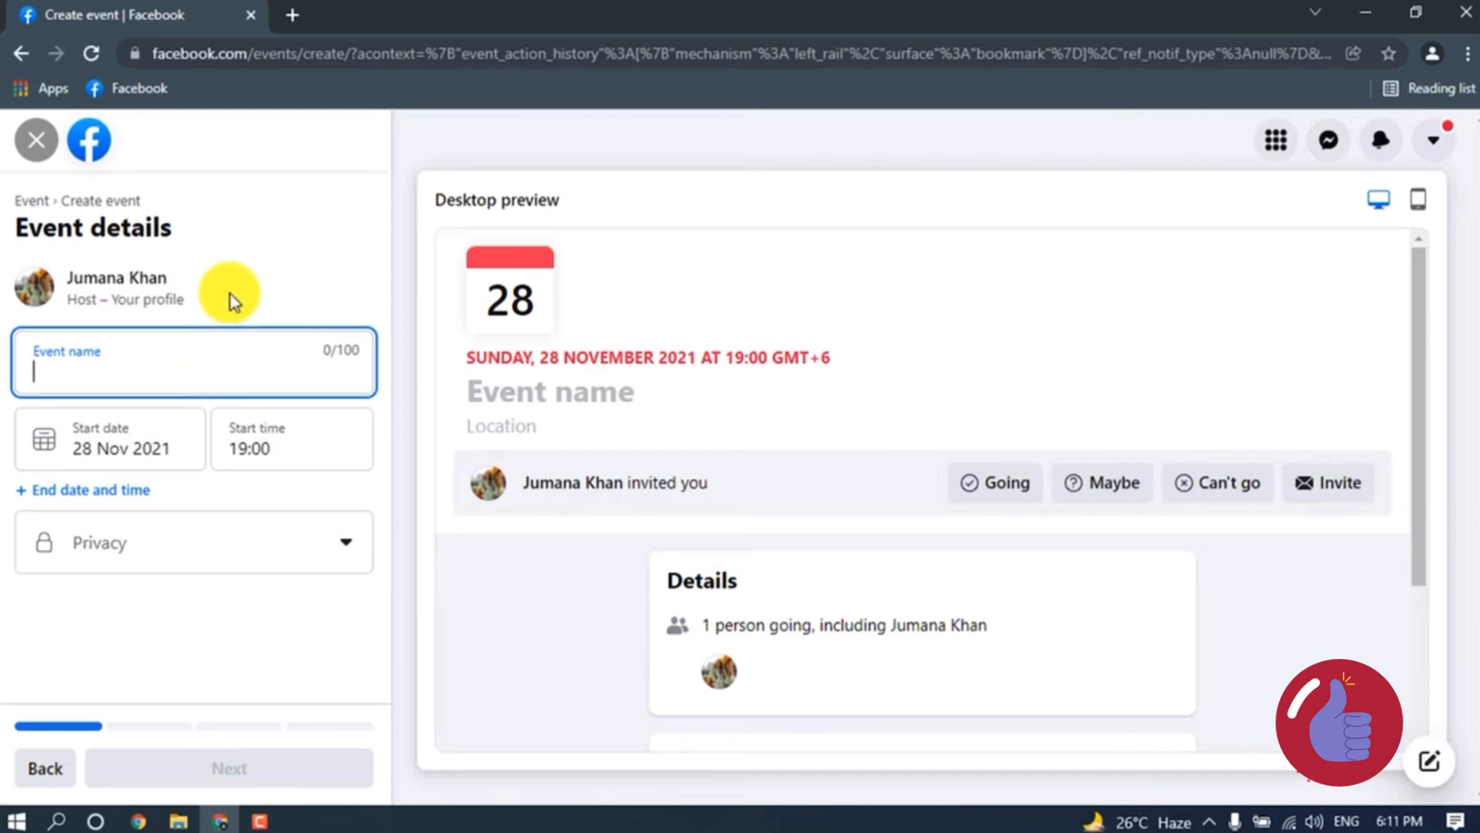
{"action": "type", "text": "Online Cla"}
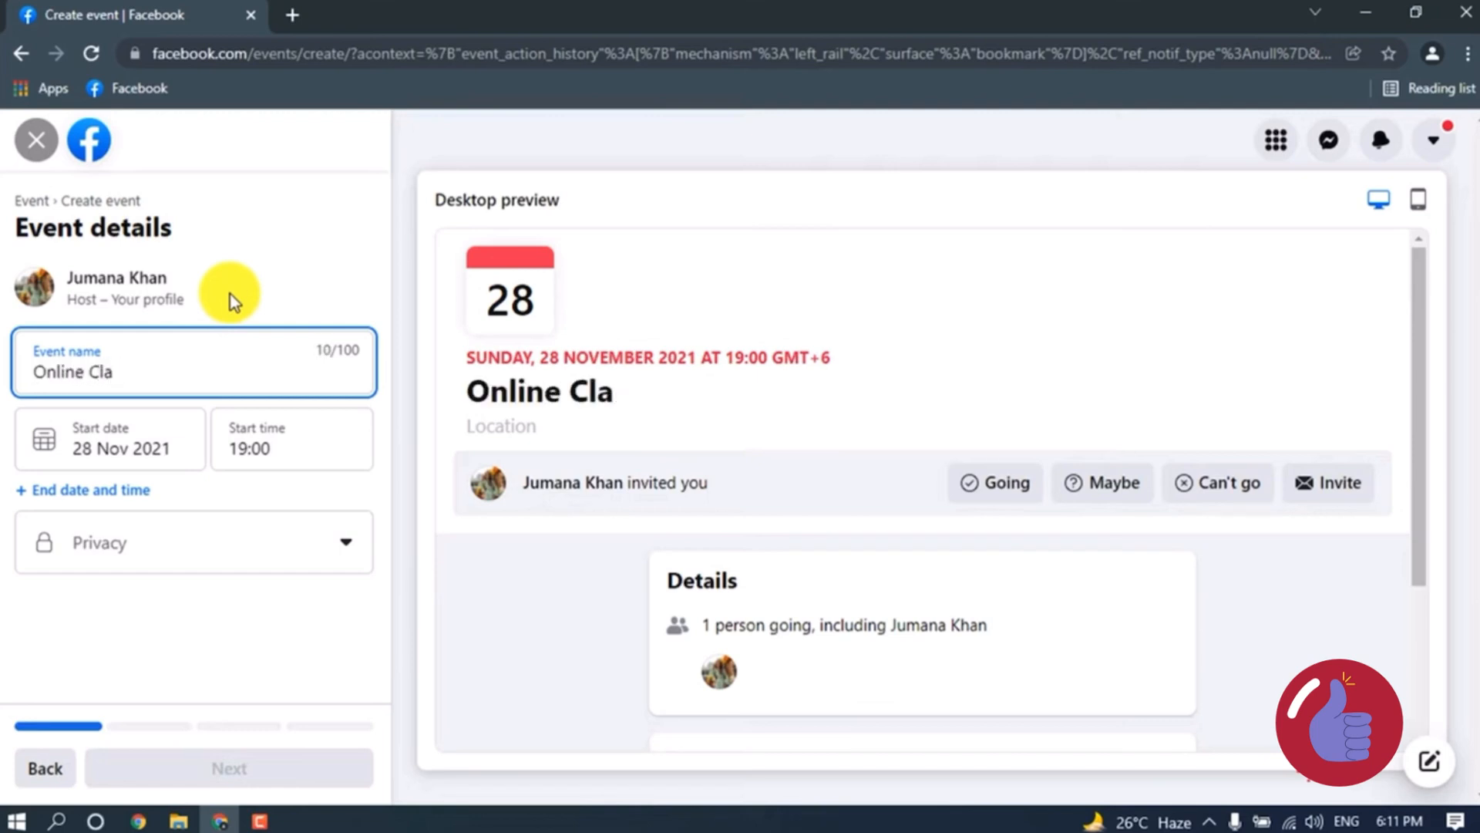
{"action": "type", "text": "sses"}
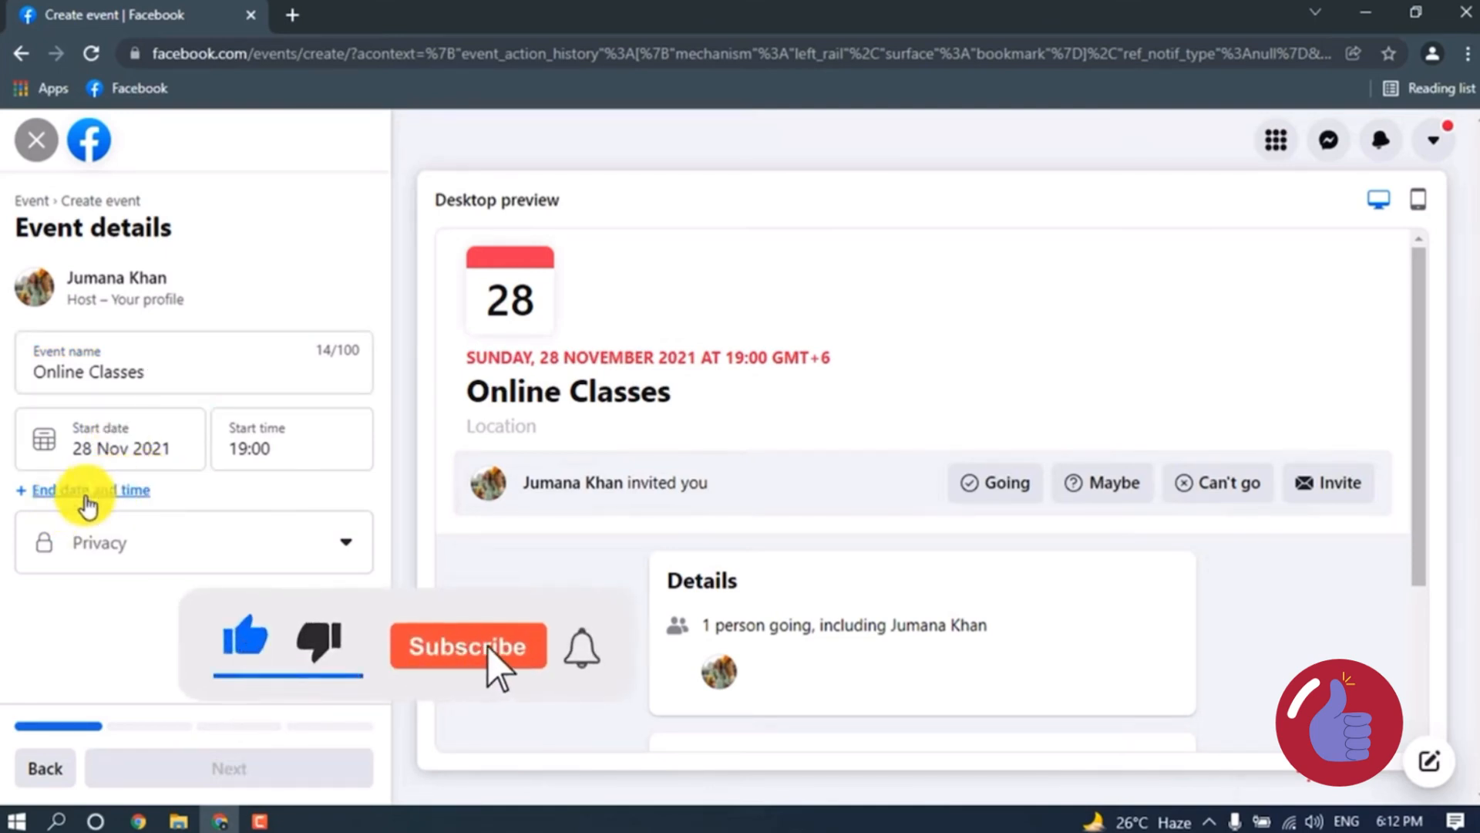
{"action": "left_click", "coordinate": [466, 646]}
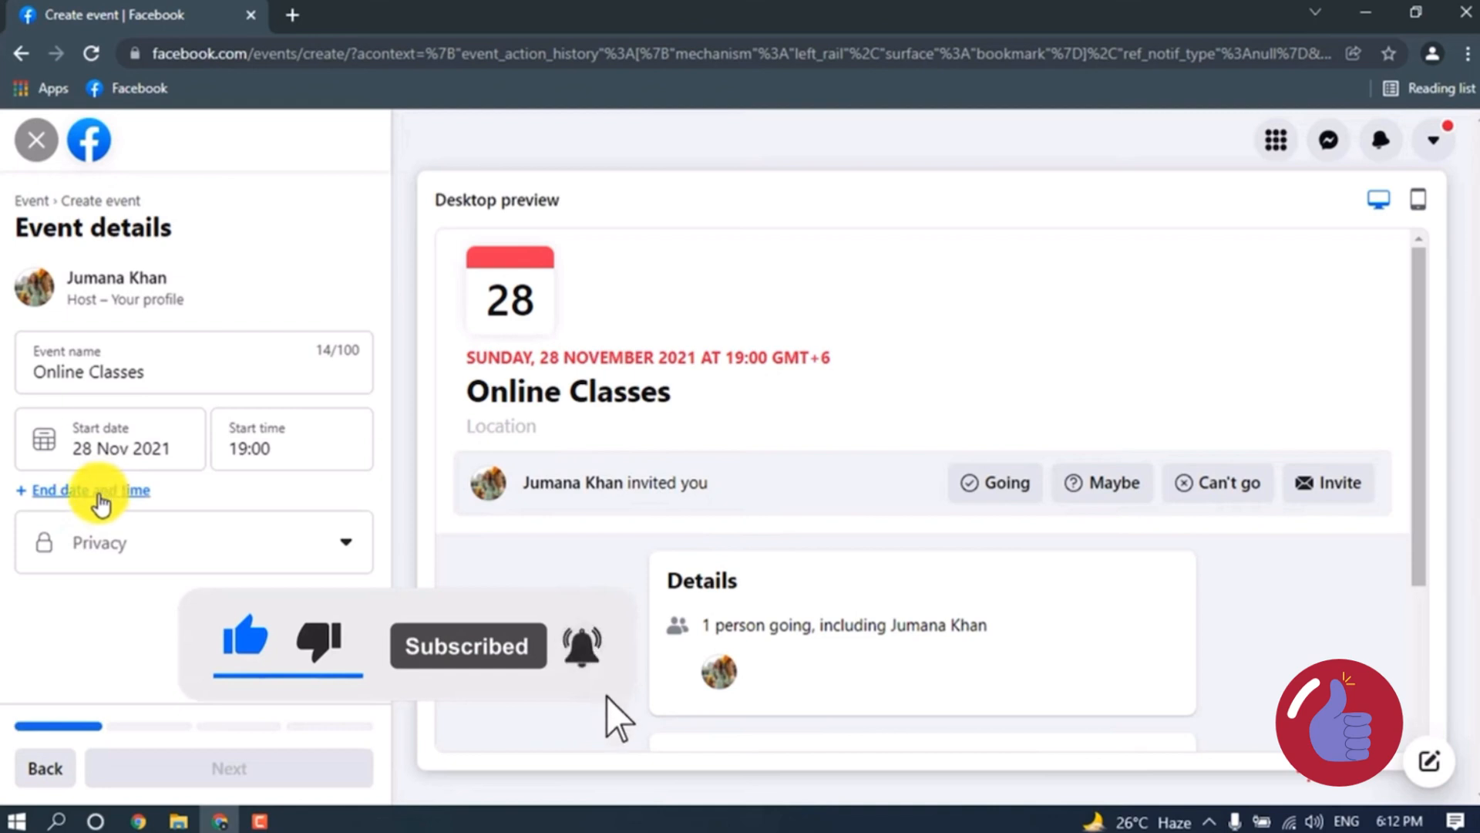
{"action": "left_click", "coordinate": [94, 490]}
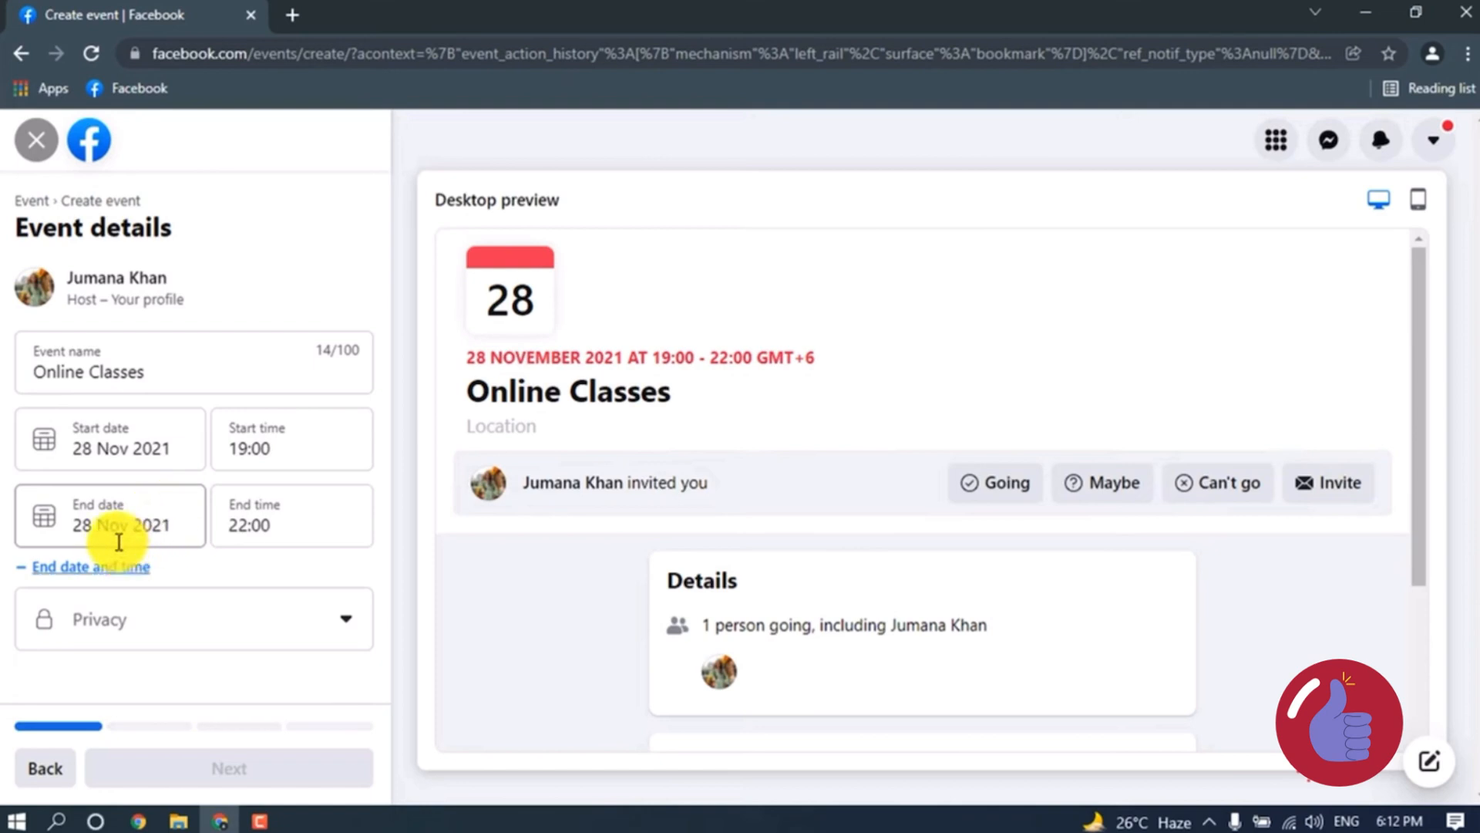
- Set the event's privacy to Private and move past the location step without a location
{"action": "left_click", "coordinate": [264, 525]}
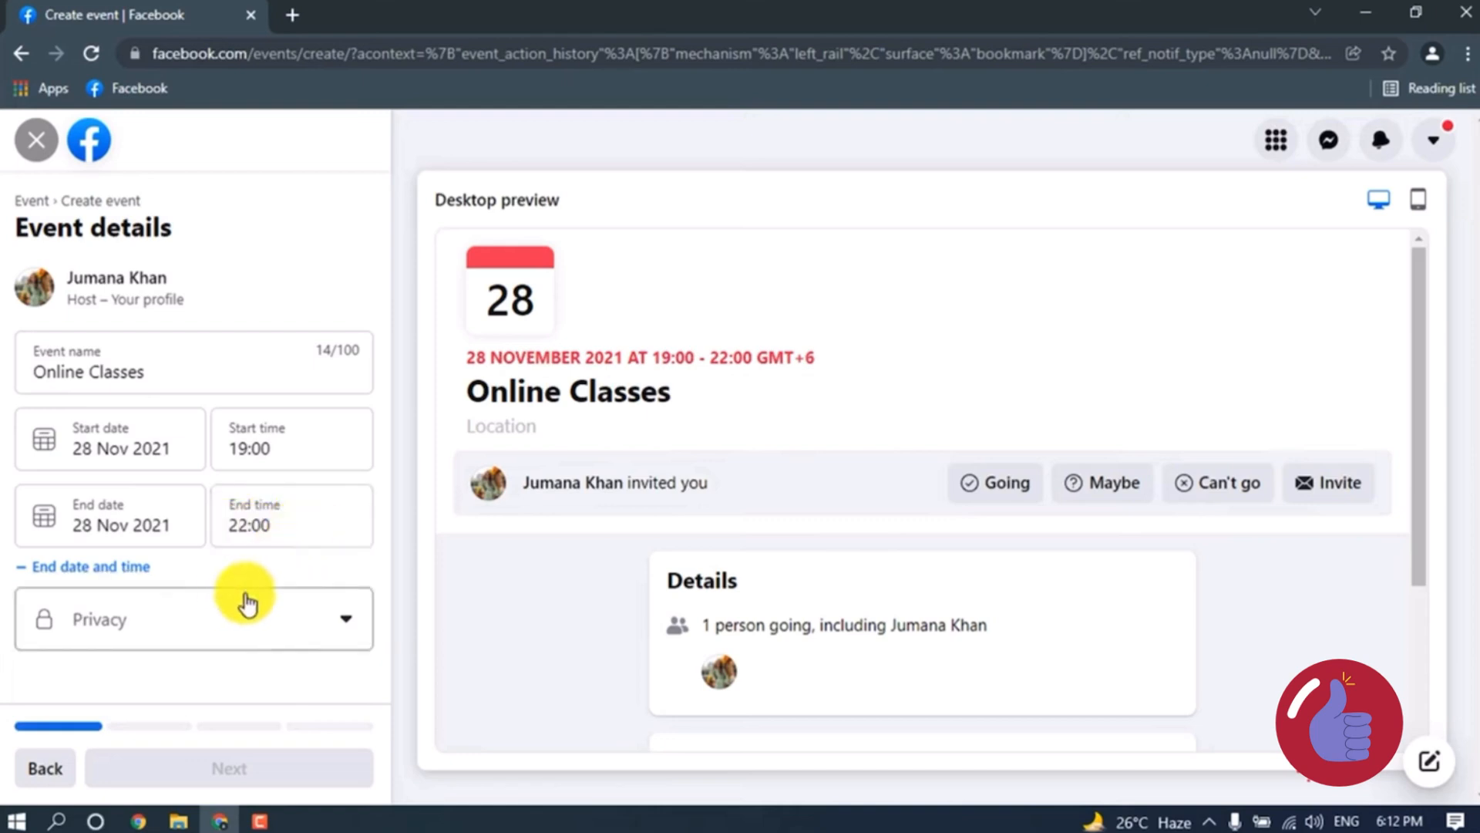
{"action": "left_click", "coordinate": [193, 618]}
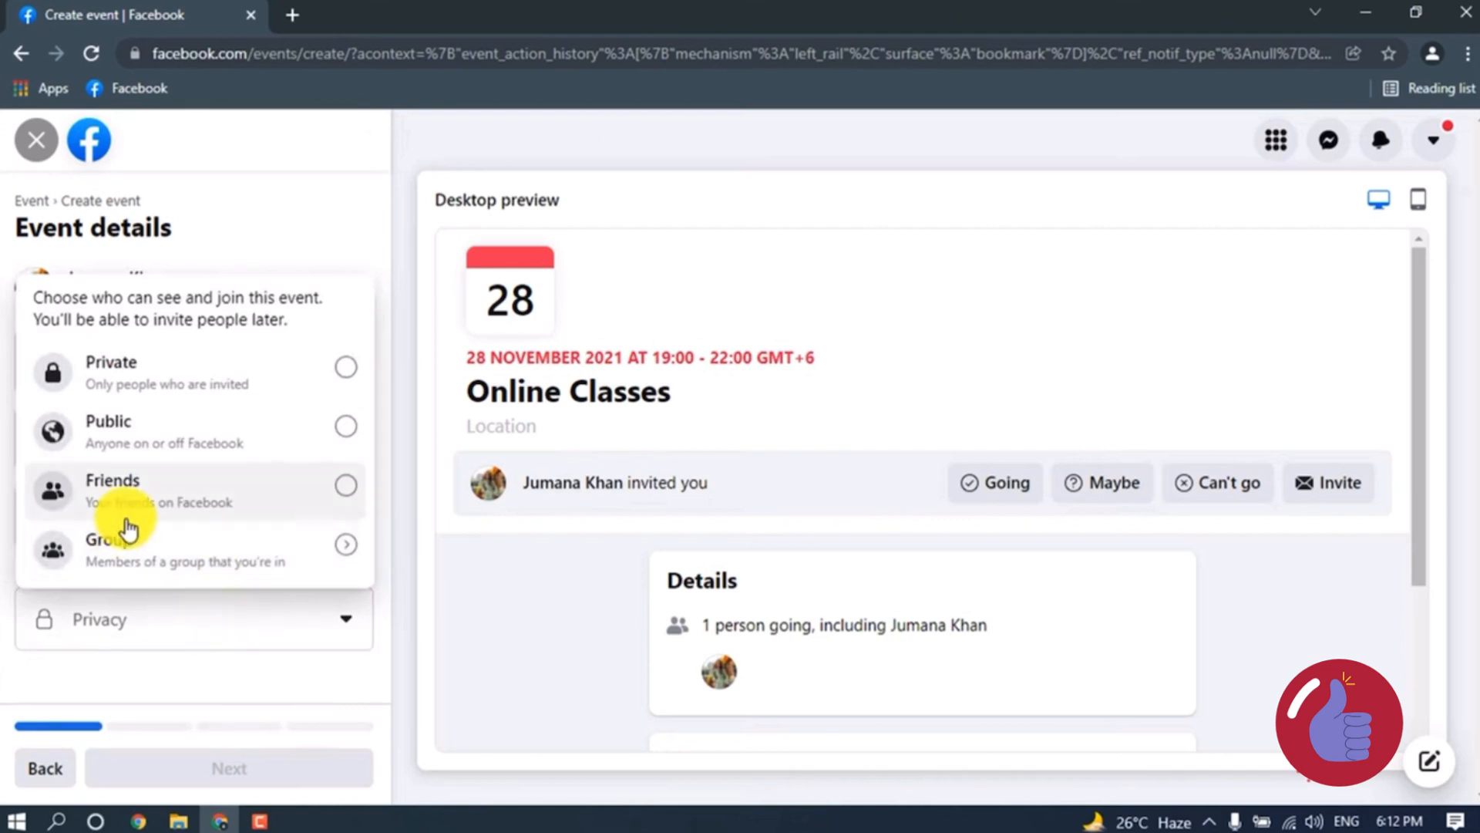
{"action": "mouse_move", "coordinate": [206, 416]}
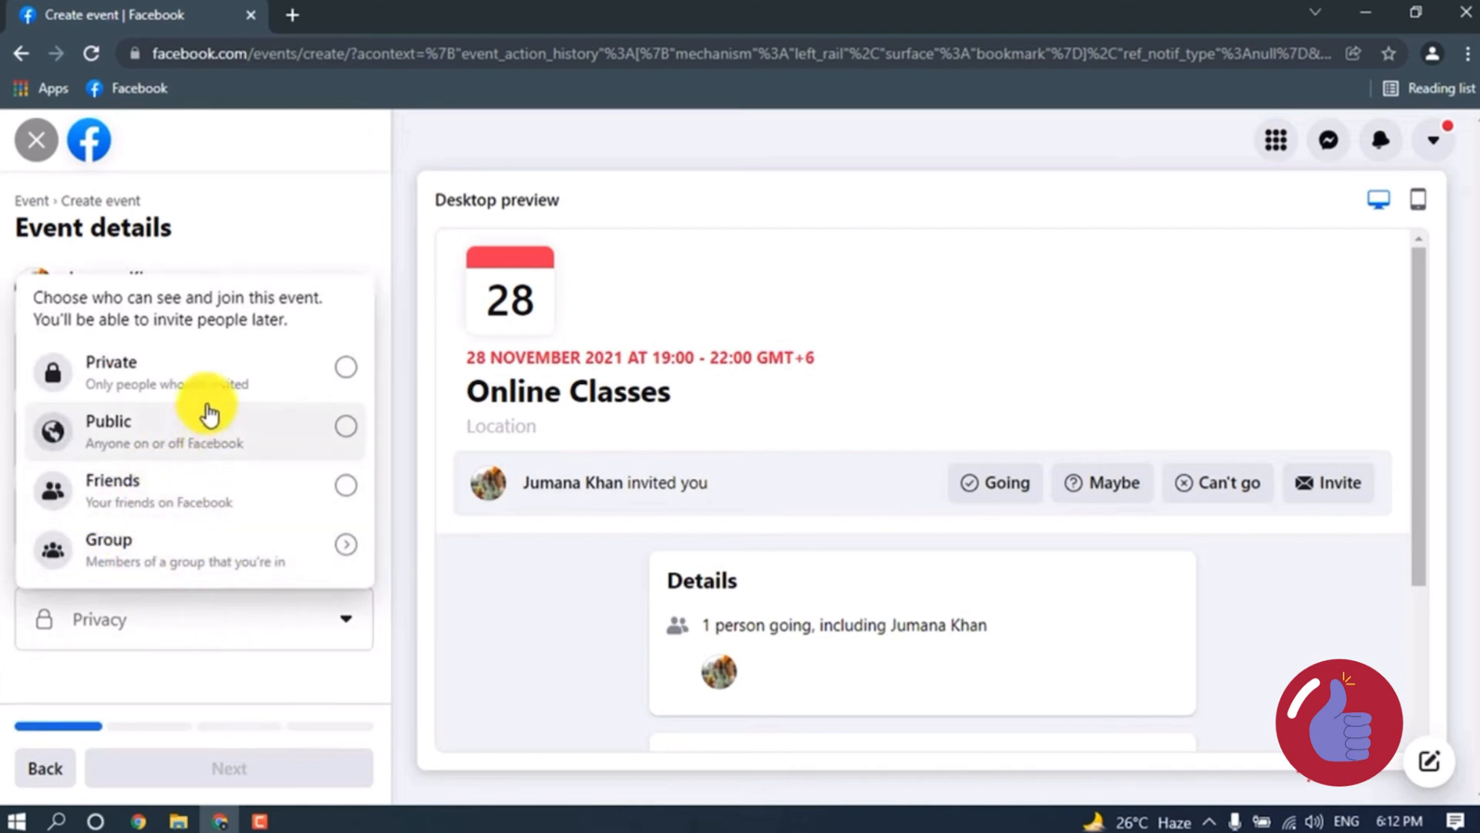
{"action": "mouse_move", "coordinate": [250, 380]}
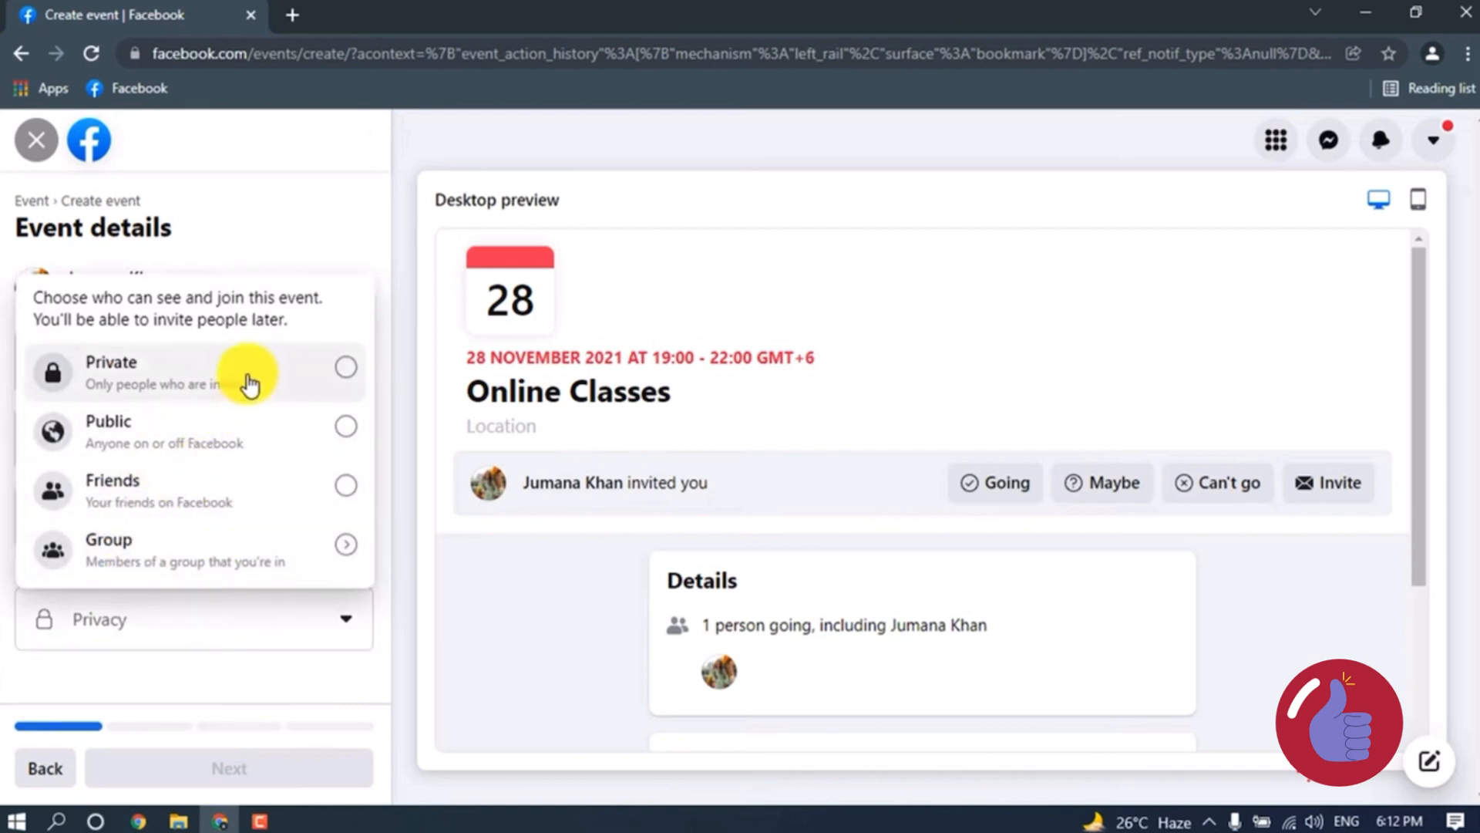
{"action": "mouse_move", "coordinate": [252, 394]}
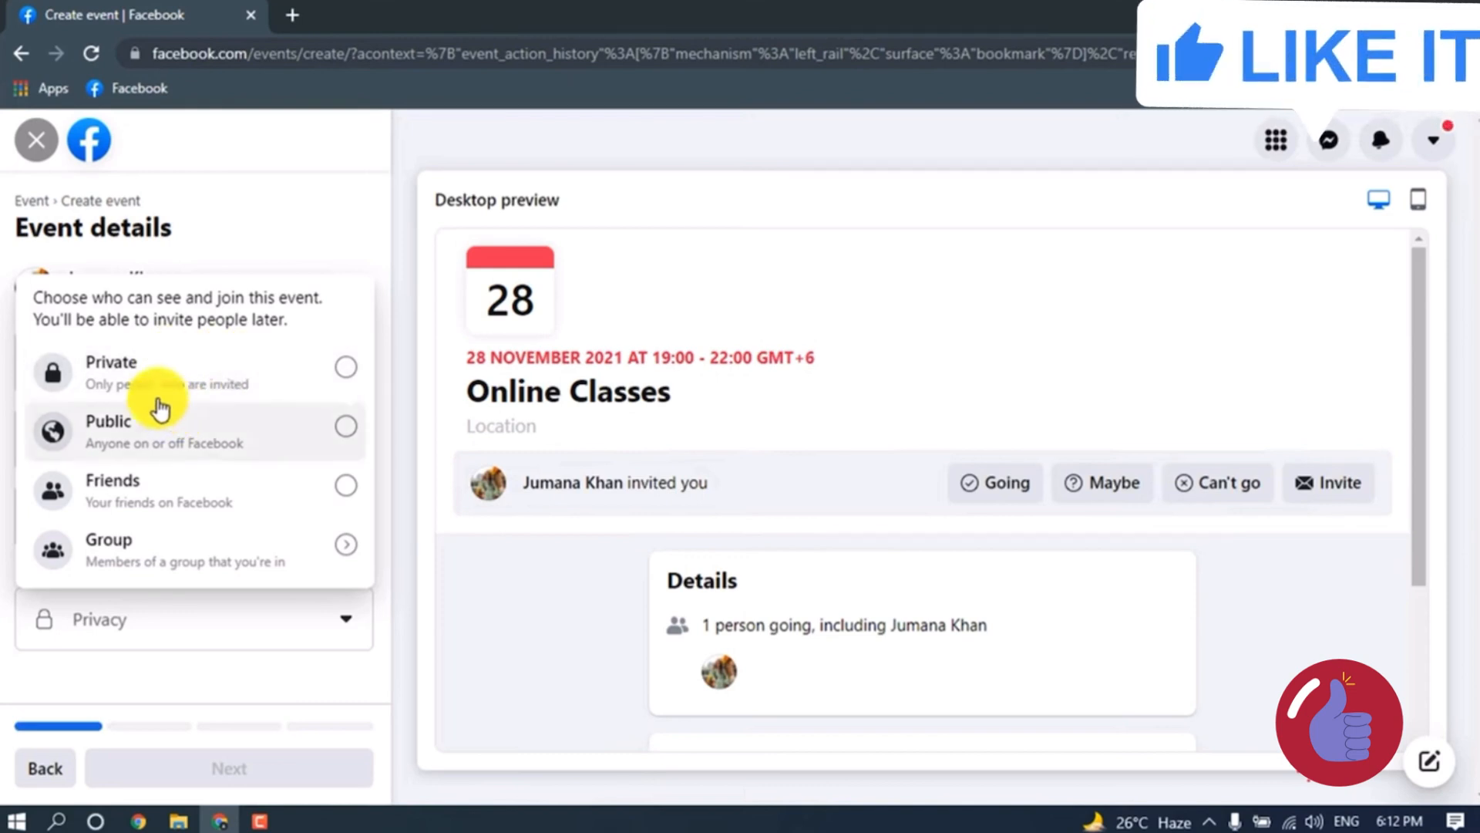
{"action": "mouse_move", "coordinate": [206, 392]}
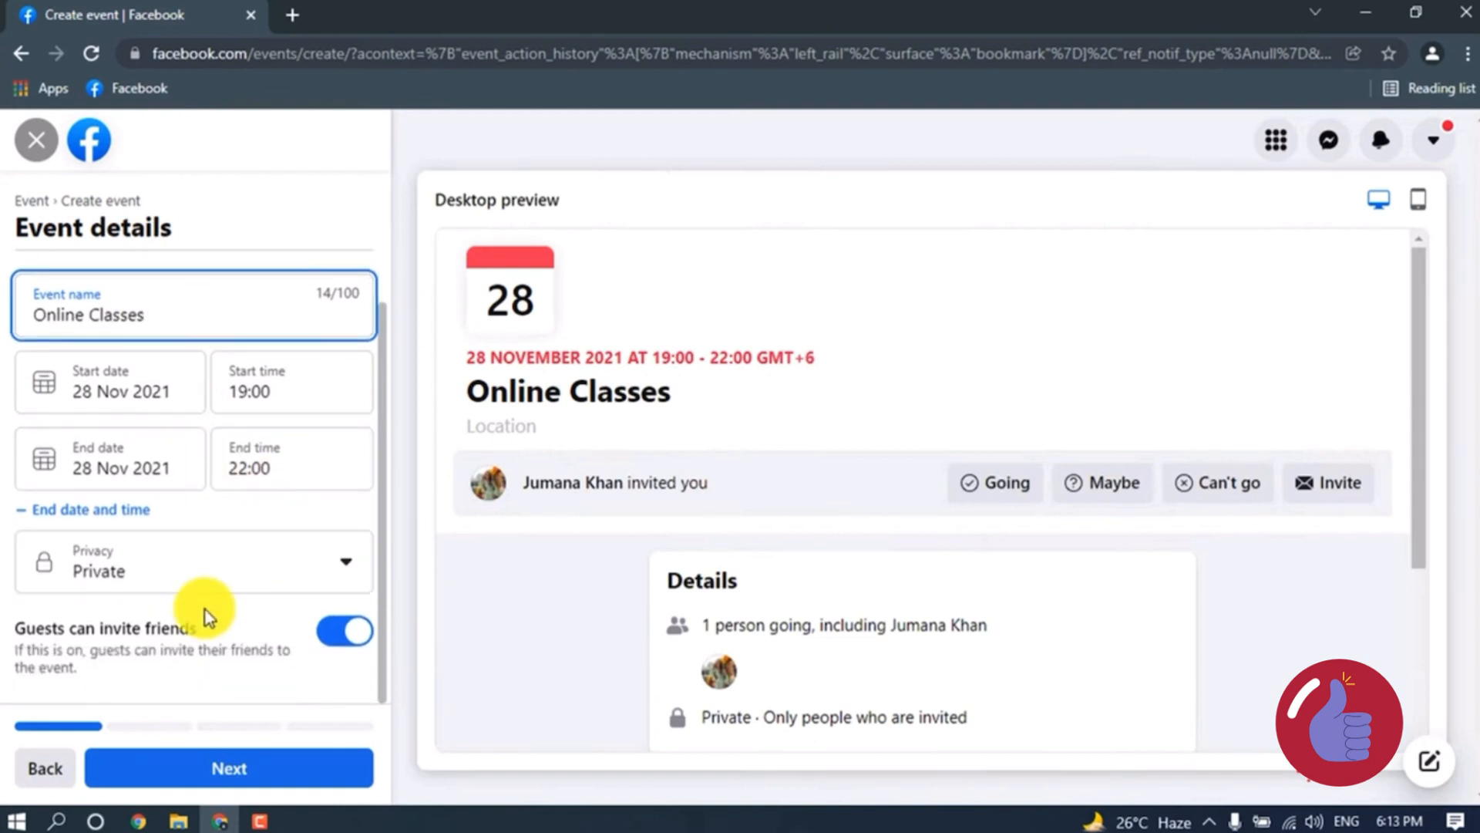
{"action": "mouse_move", "coordinate": [123, 696]}
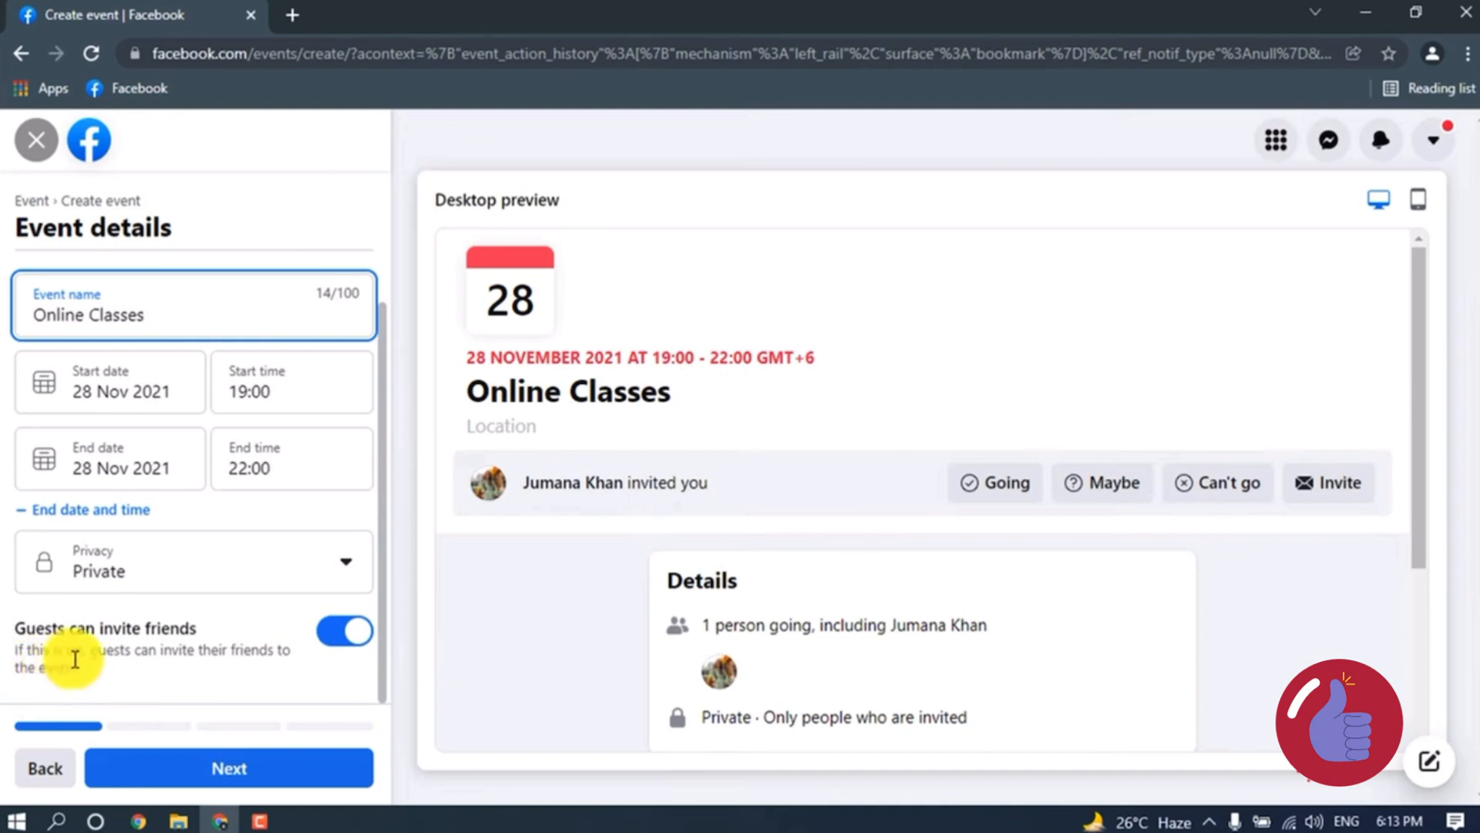
{"action": "left_click", "coordinate": [228, 768]}
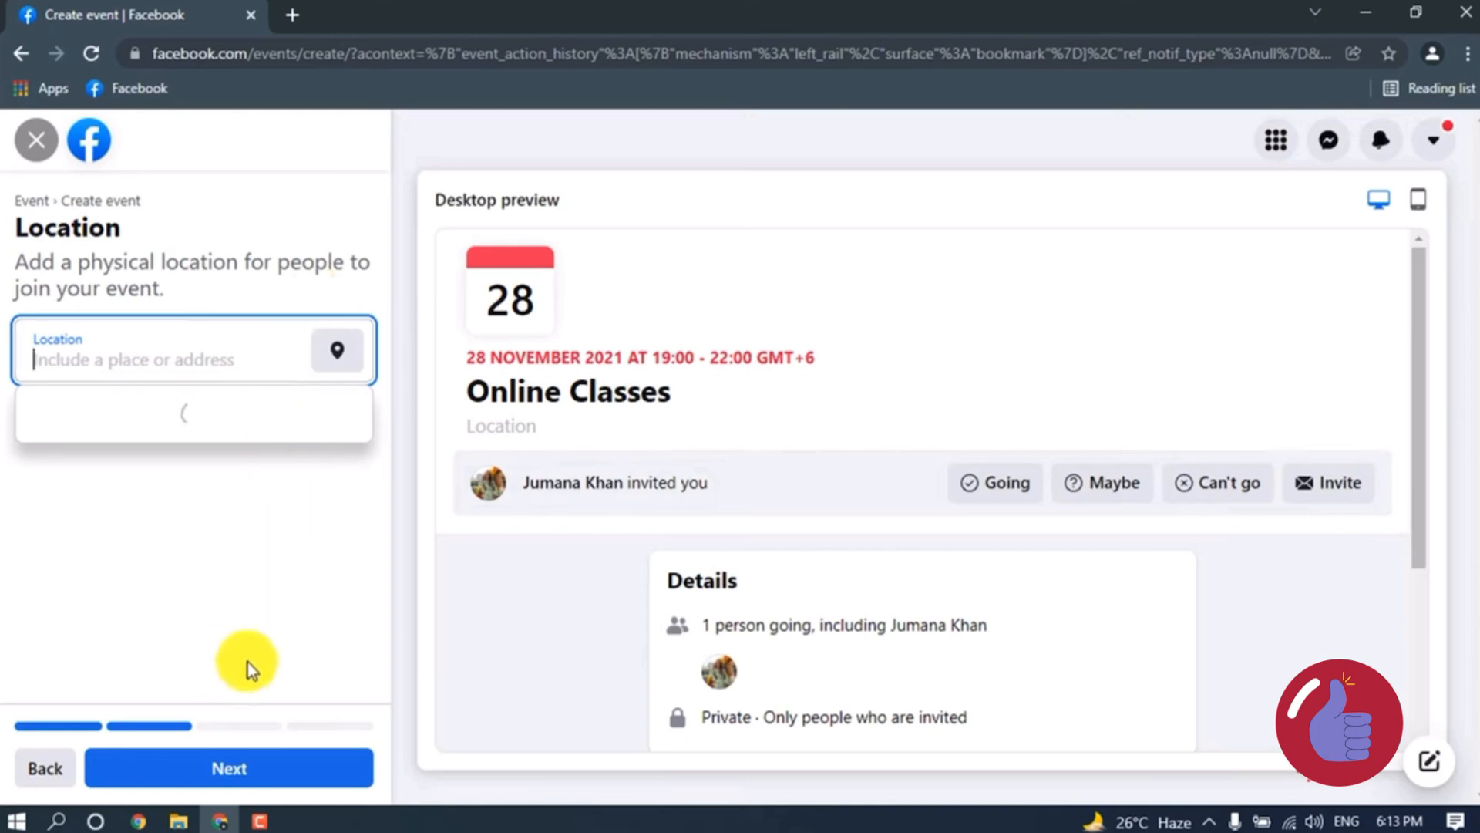
{"action": "left_click", "coordinate": [228, 767]}
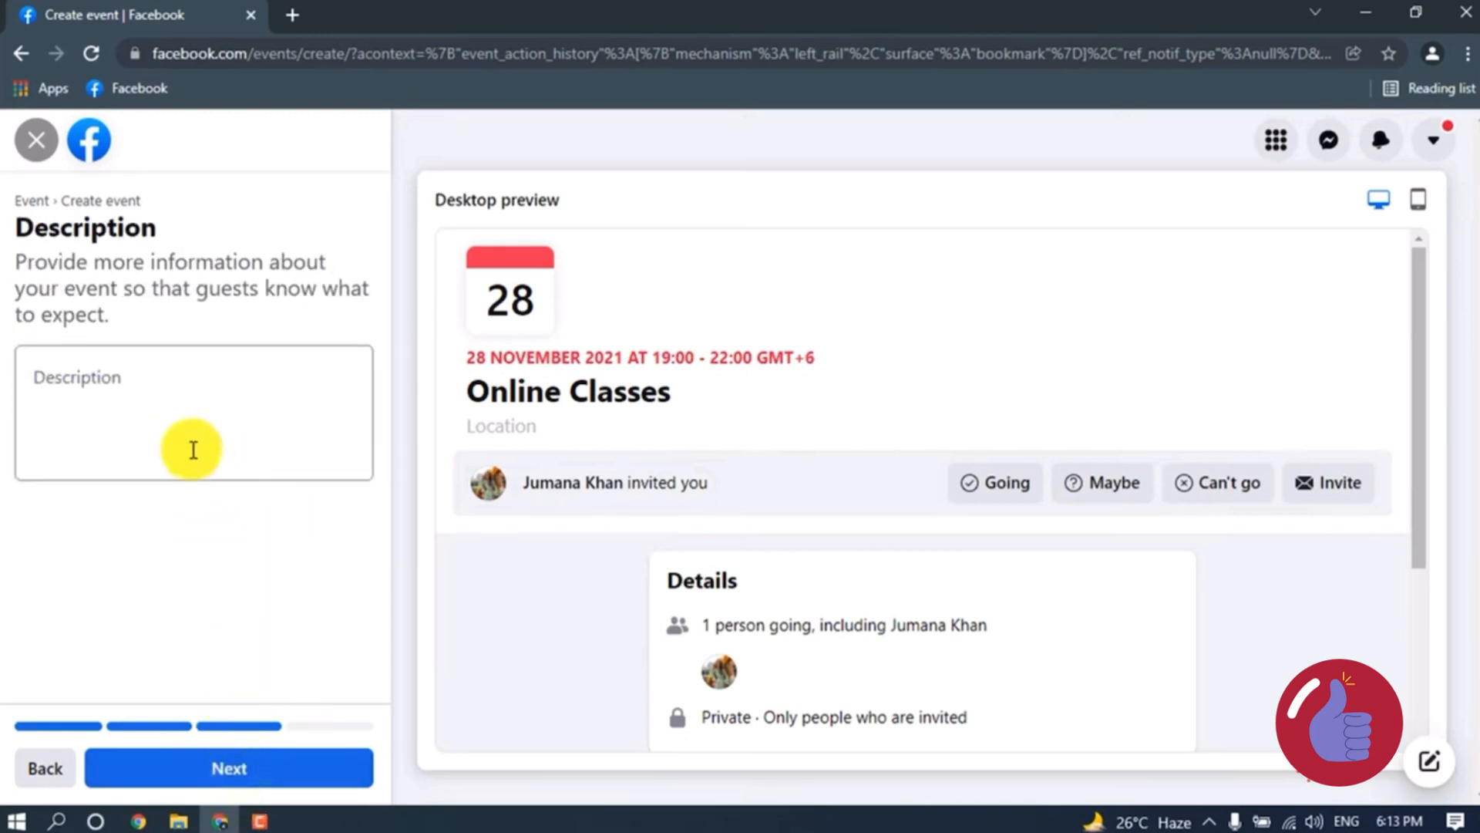
{"action": "mouse_move", "coordinate": [189, 283]}
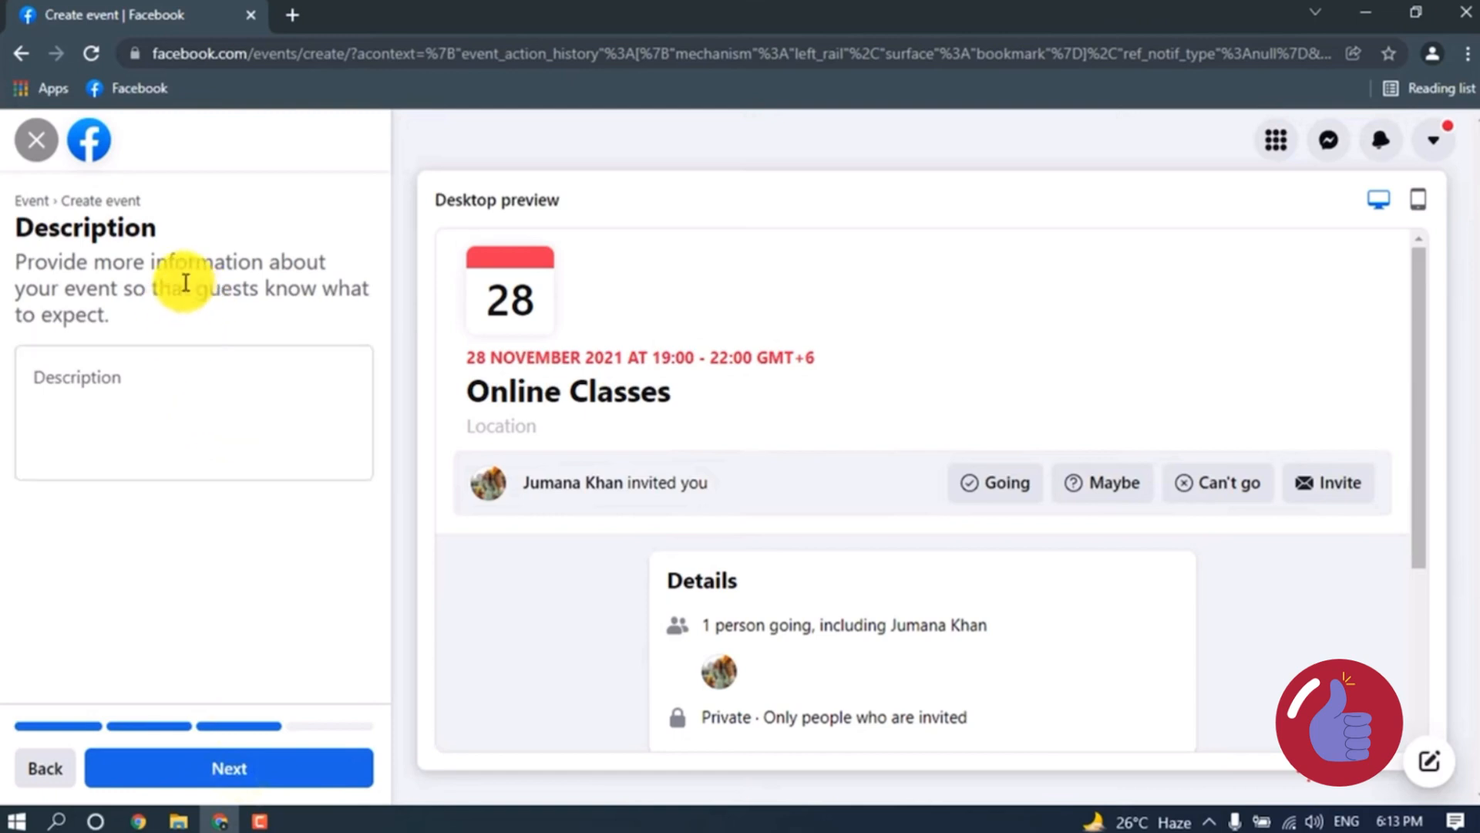
{"action": "mouse_move", "coordinate": [306, 287]}
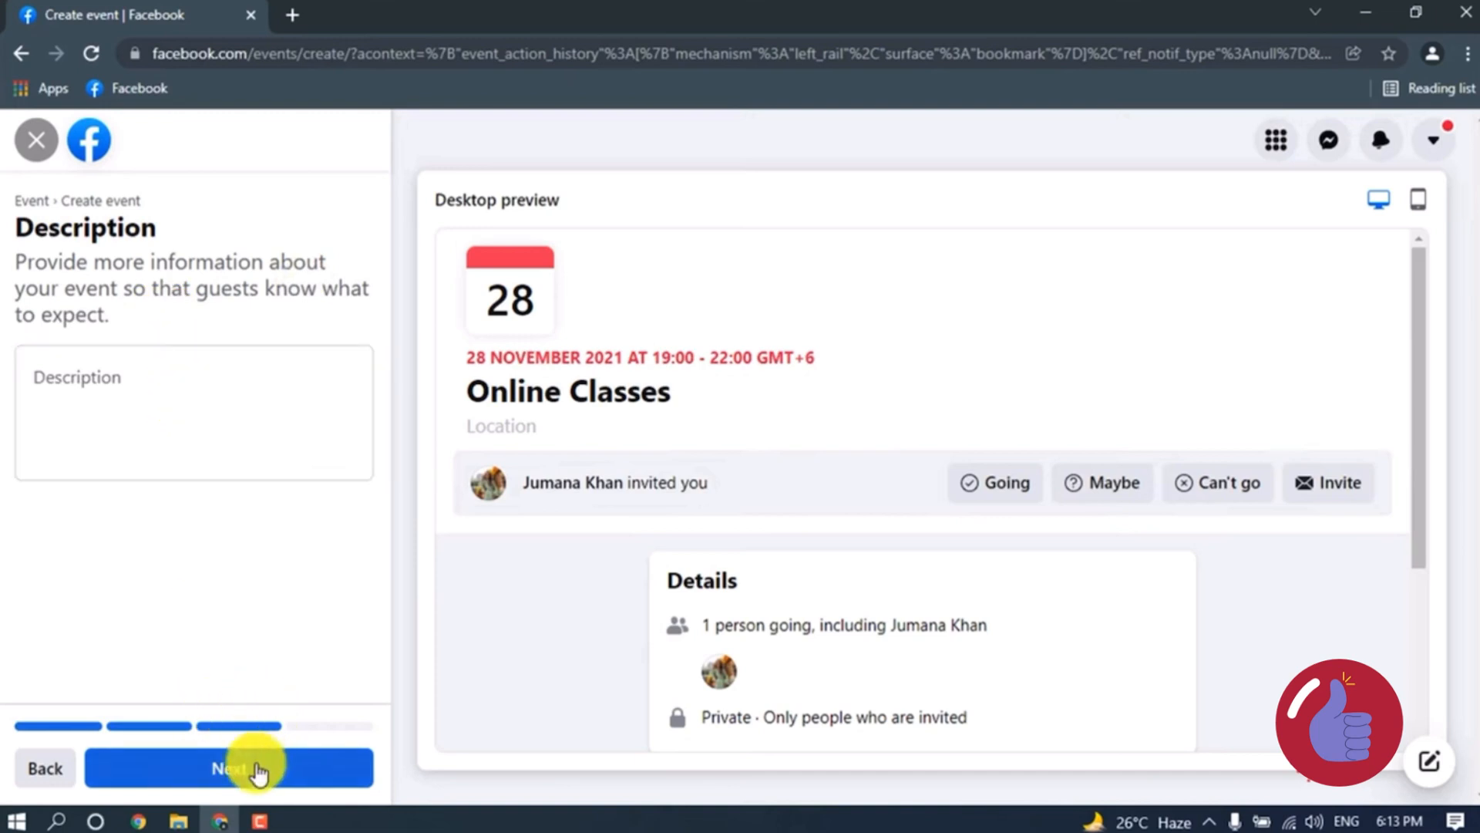
- Leave the description blank and continue to additional details
{"action": "left_click", "coordinate": [229, 768]}
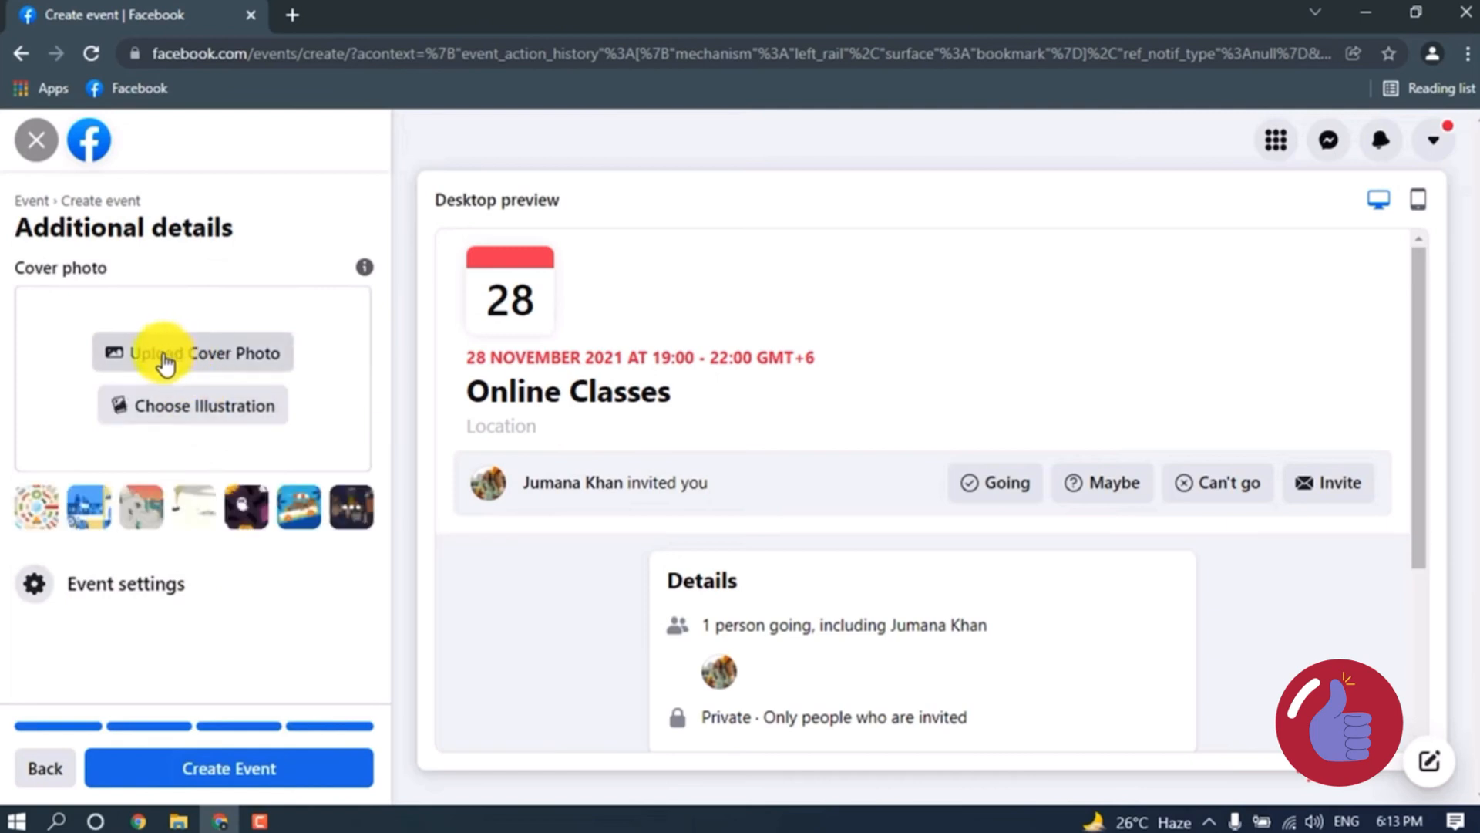
{"action": "mouse_move", "coordinate": [267, 359]}
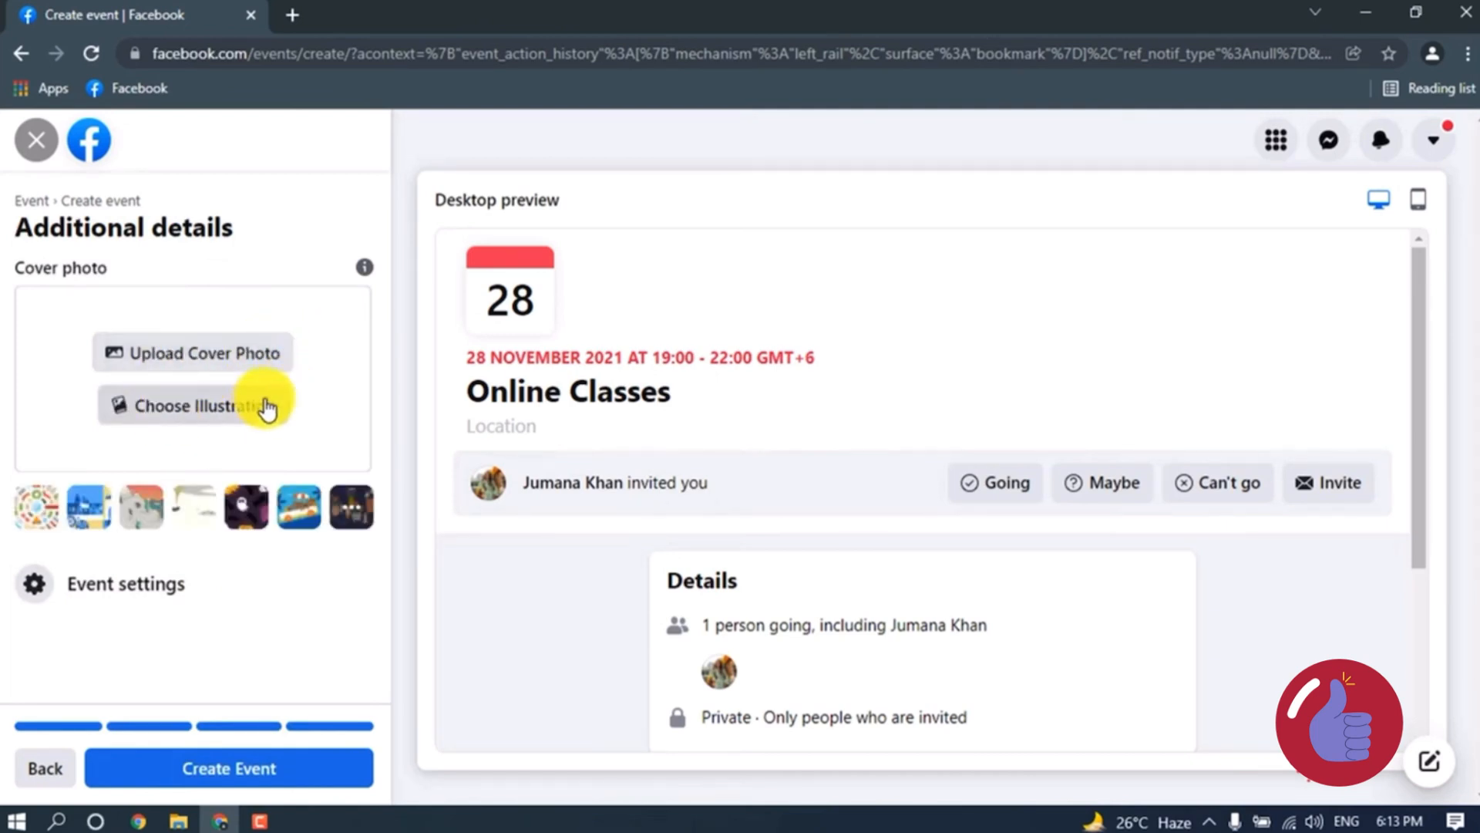
{"action": "mouse_move", "coordinate": [256, 496]}
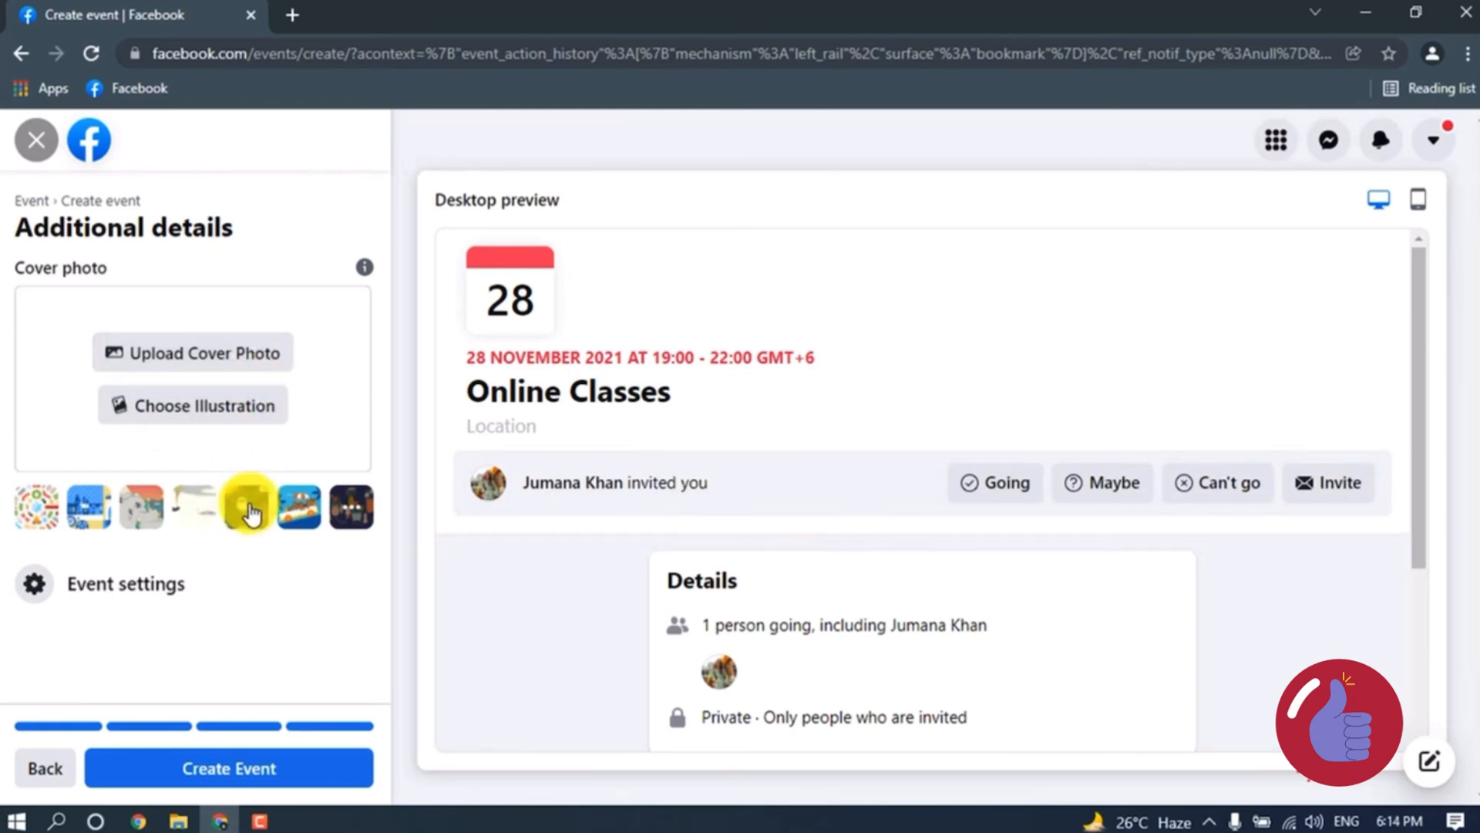
- Choose the dark Halloween illustration with ghosts and pumpkins as the cover photo
{"action": "left_click", "coordinate": [246, 507]}
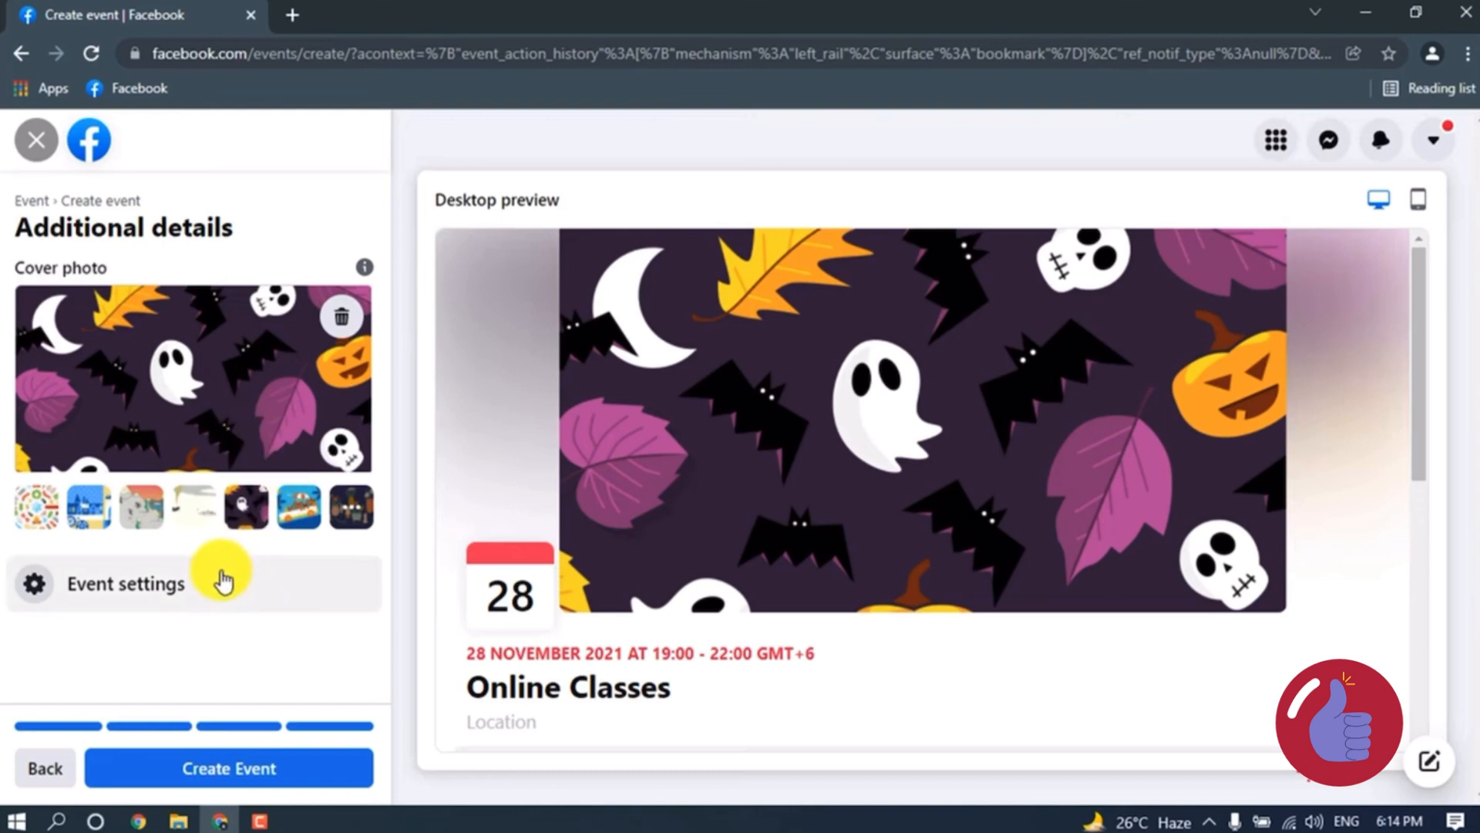
{"action": "mouse_move", "coordinate": [94, 590]}
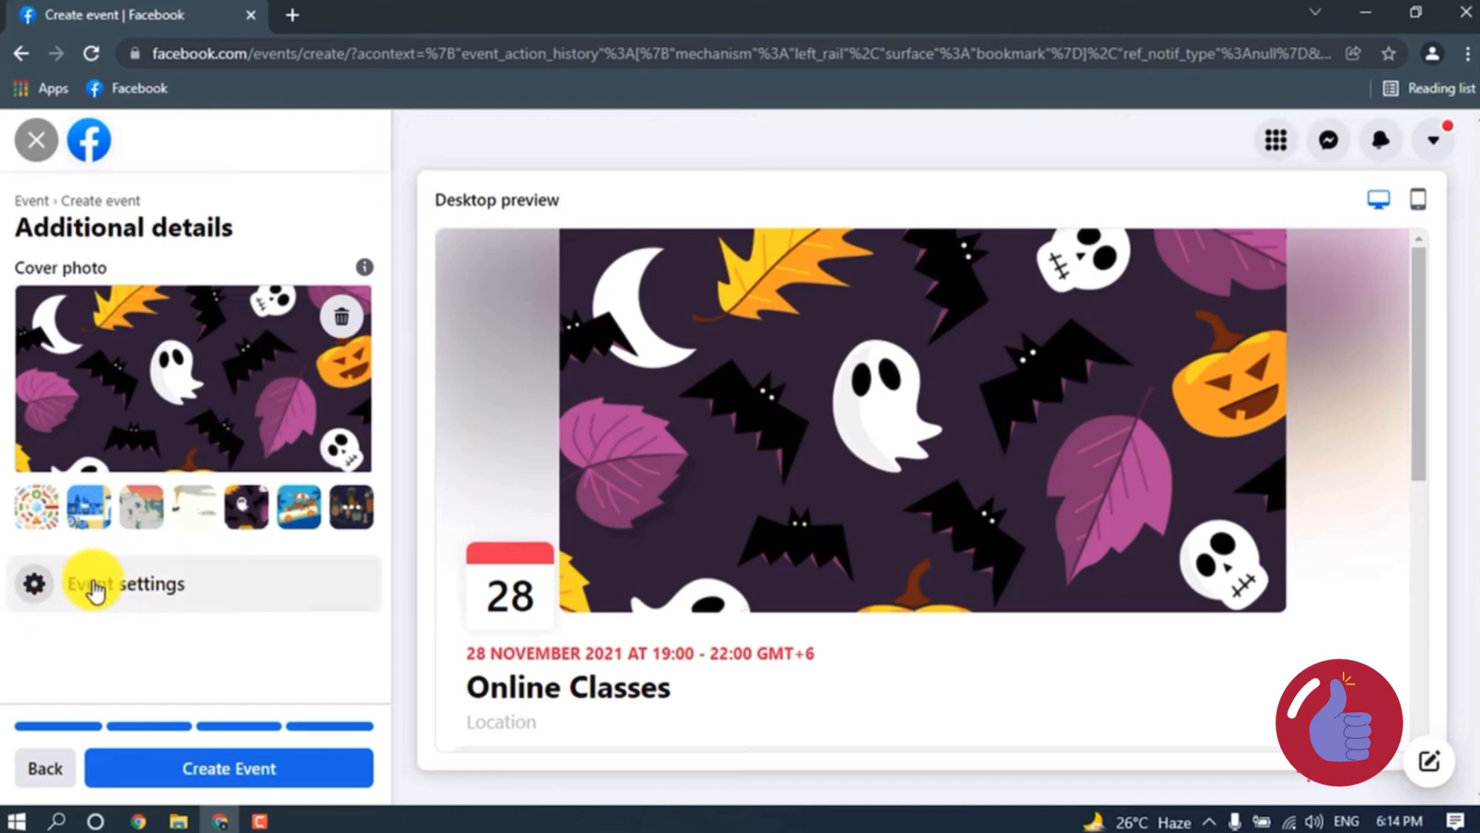
{"action": "left_click", "coordinate": [123, 582]}
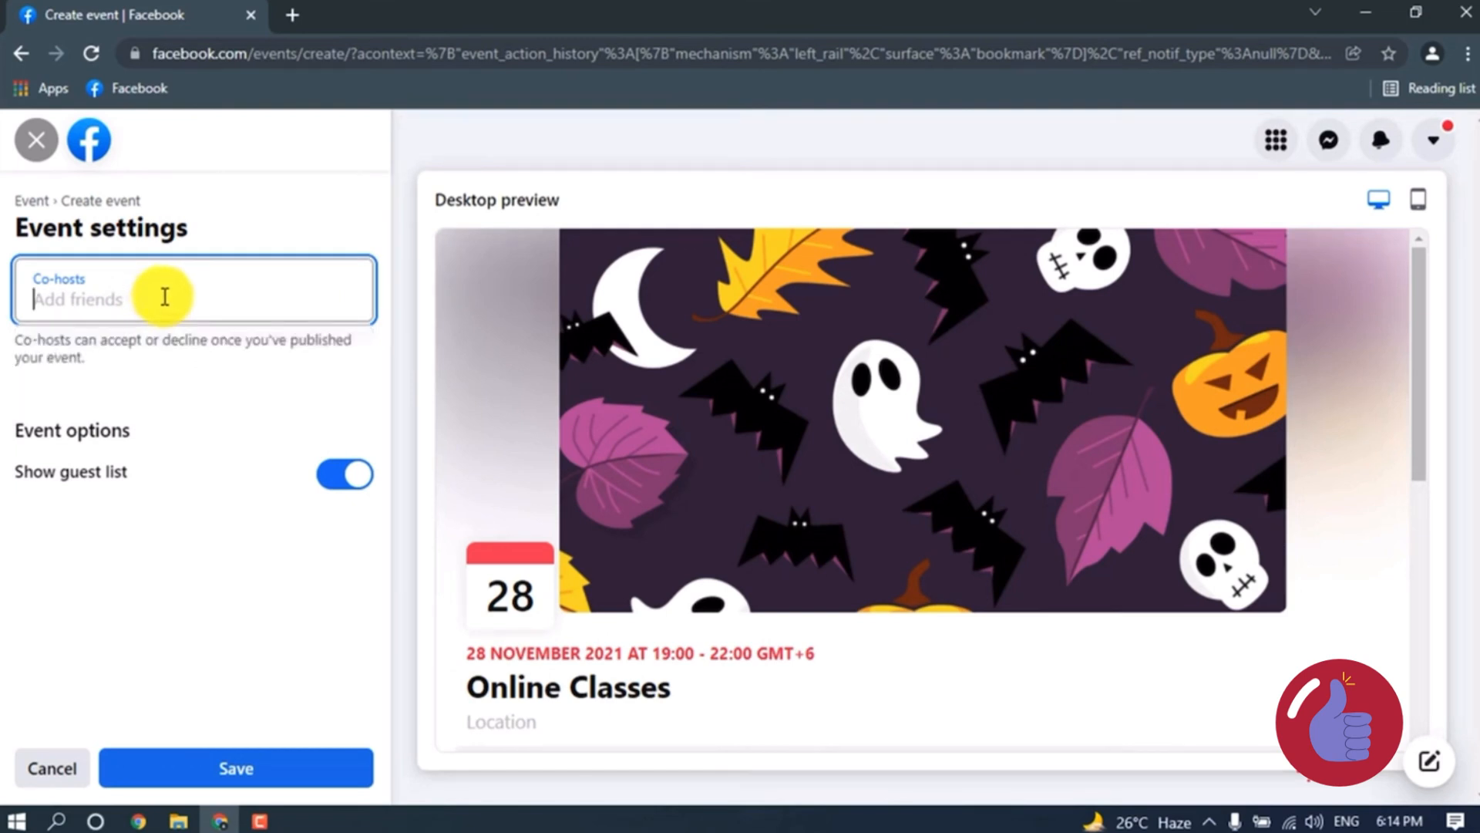
{"action": "mouse_move", "coordinate": [185, 379]}
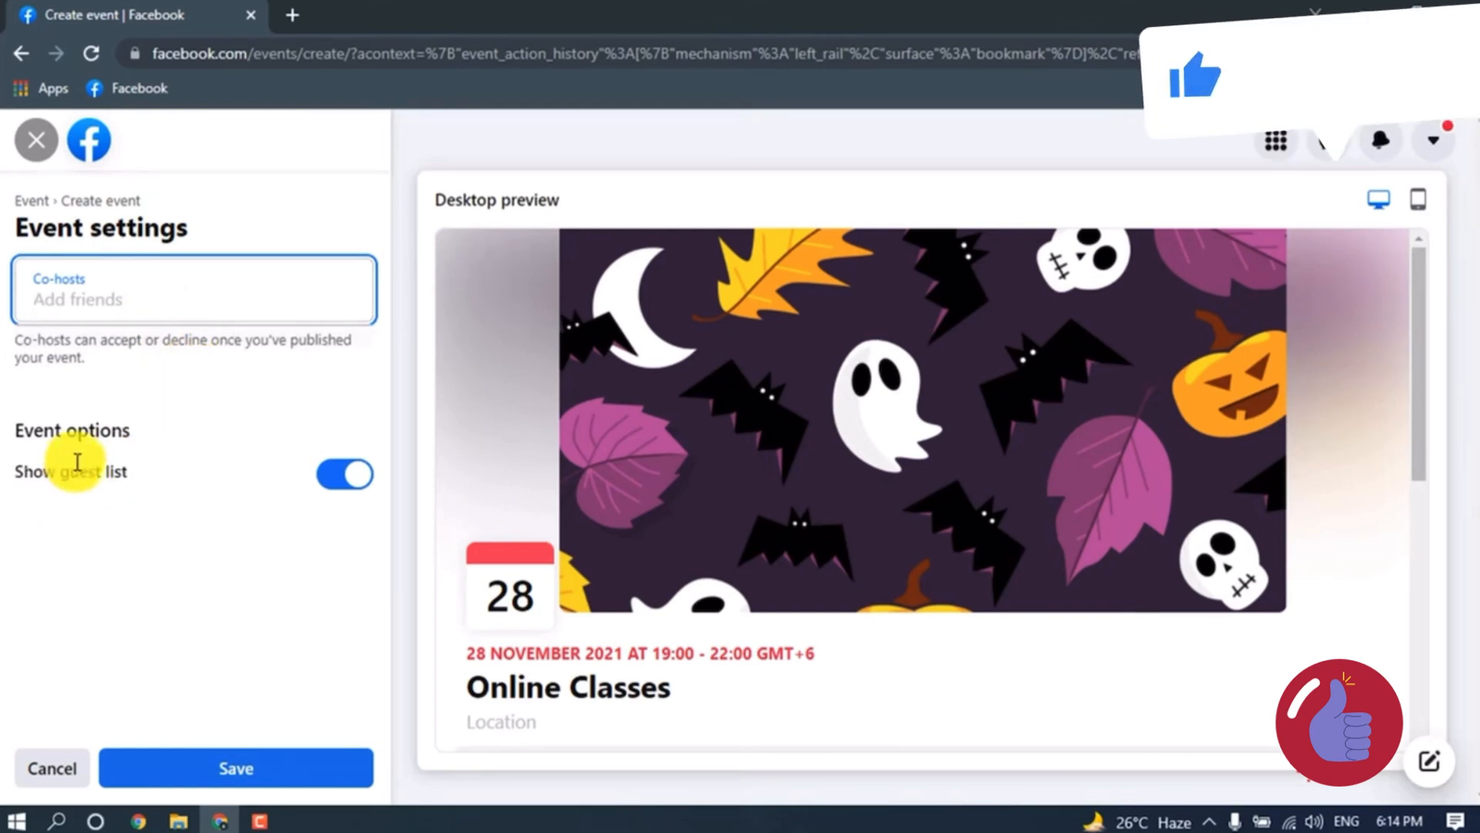
{"action": "mouse_move", "coordinate": [90, 430]}
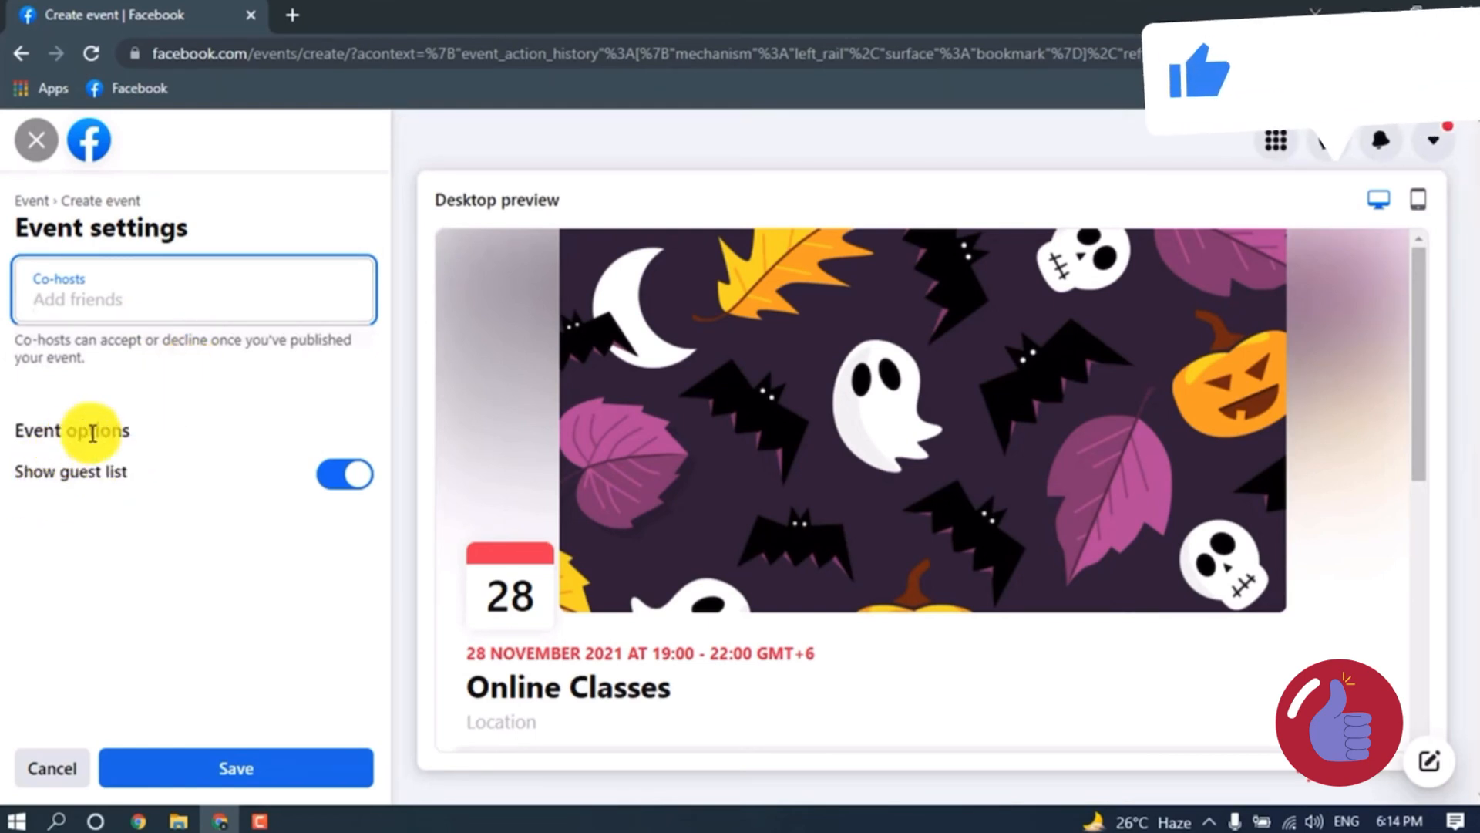
{"action": "left_click", "coordinate": [344, 475]}
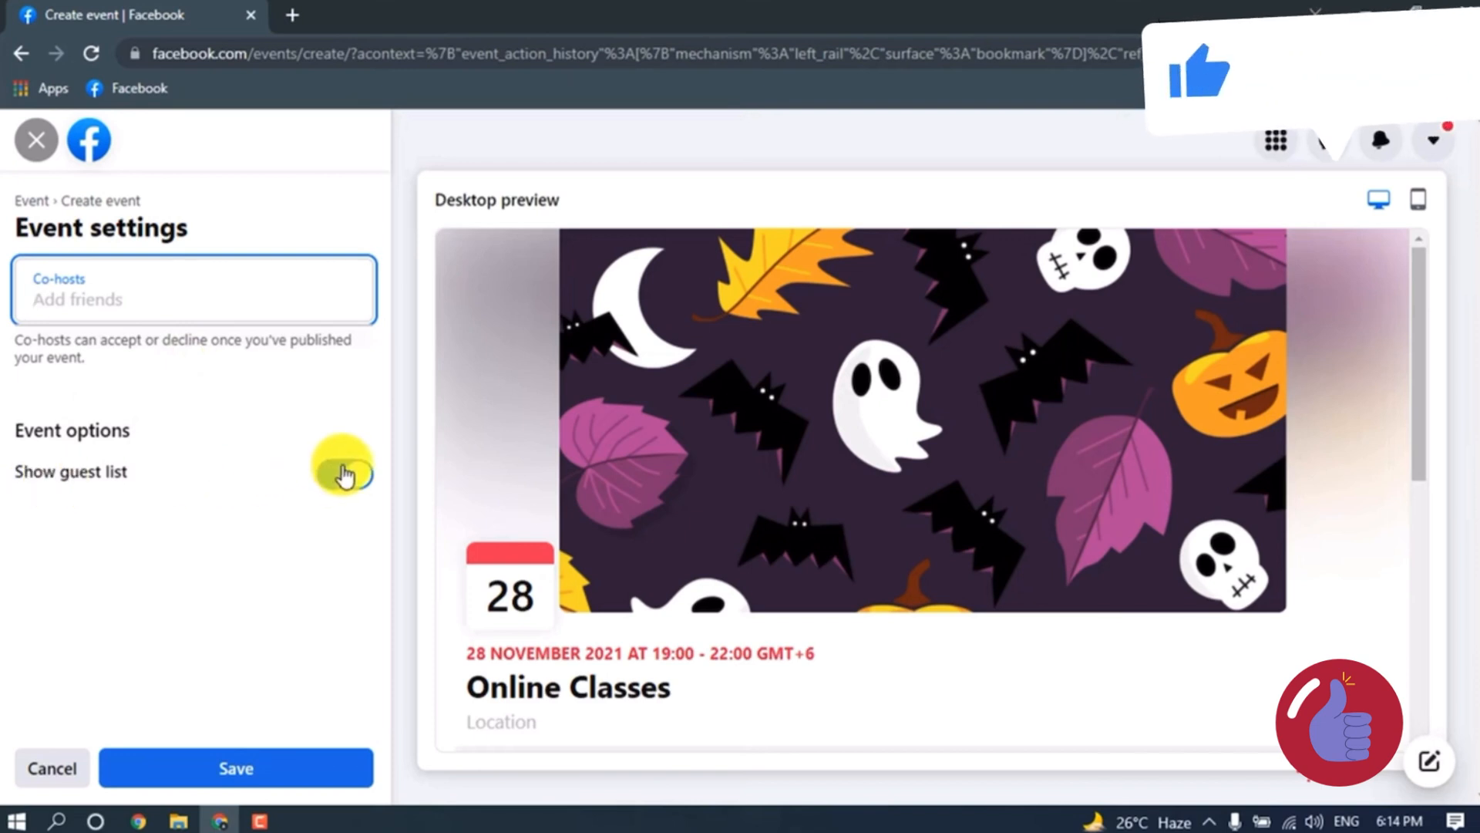
{"action": "left_click", "coordinate": [344, 474]}
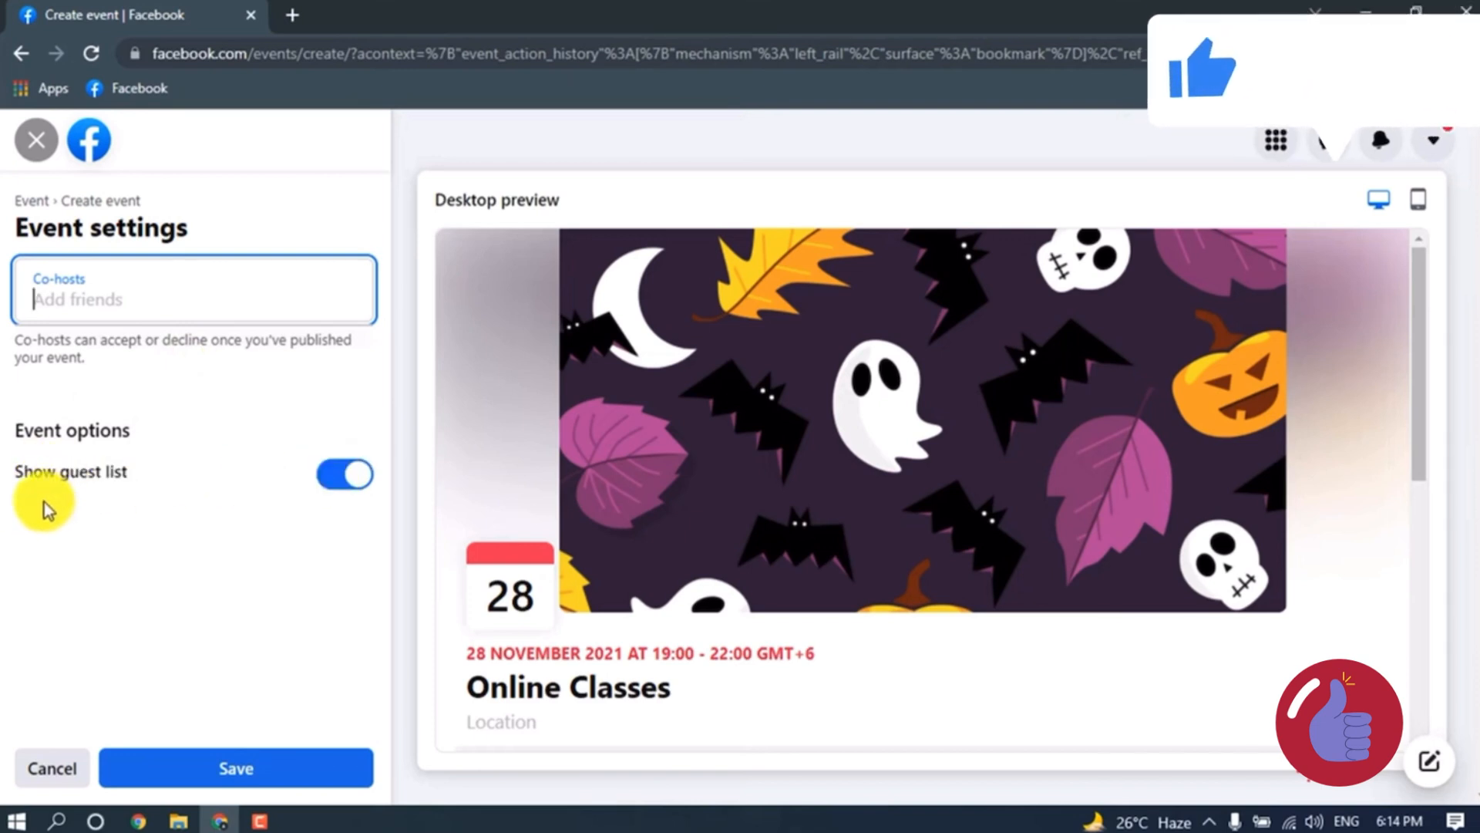
{"action": "left_click", "coordinate": [344, 474]}
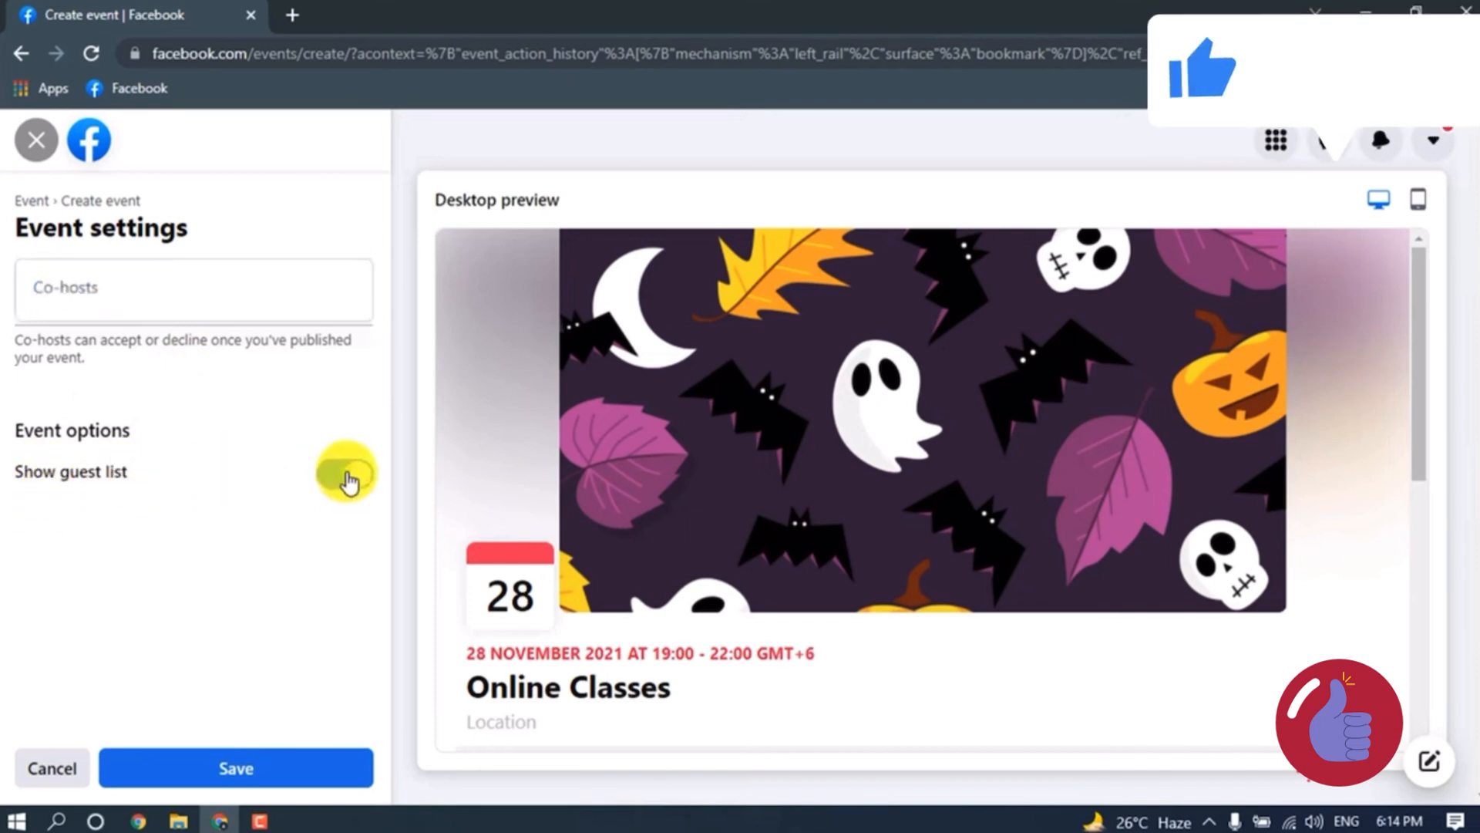
{"action": "left_click", "coordinate": [236, 768]}
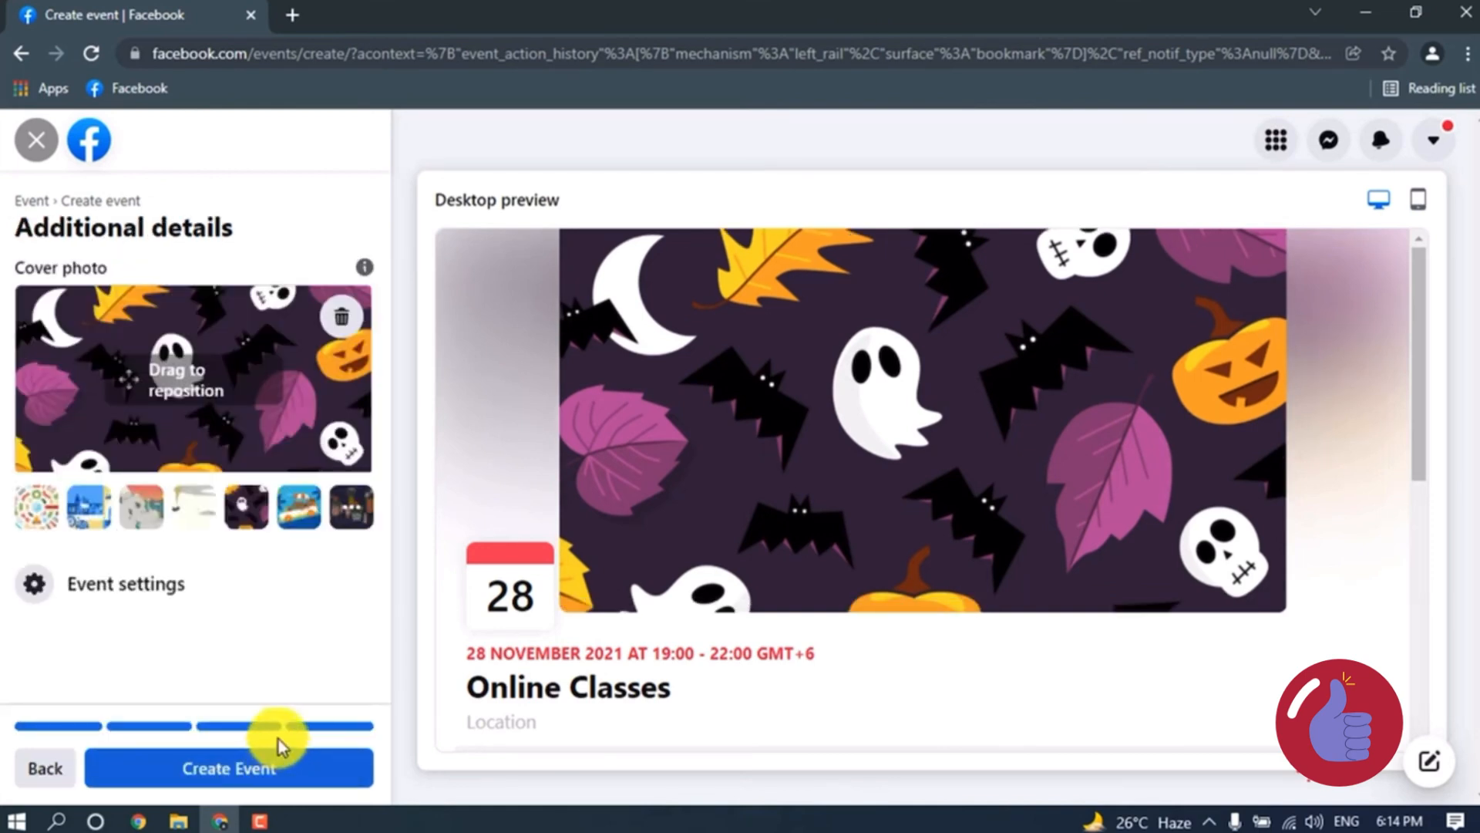
{"action": "scroll", "scroll_direction": "down", "scroll_amount": 3}
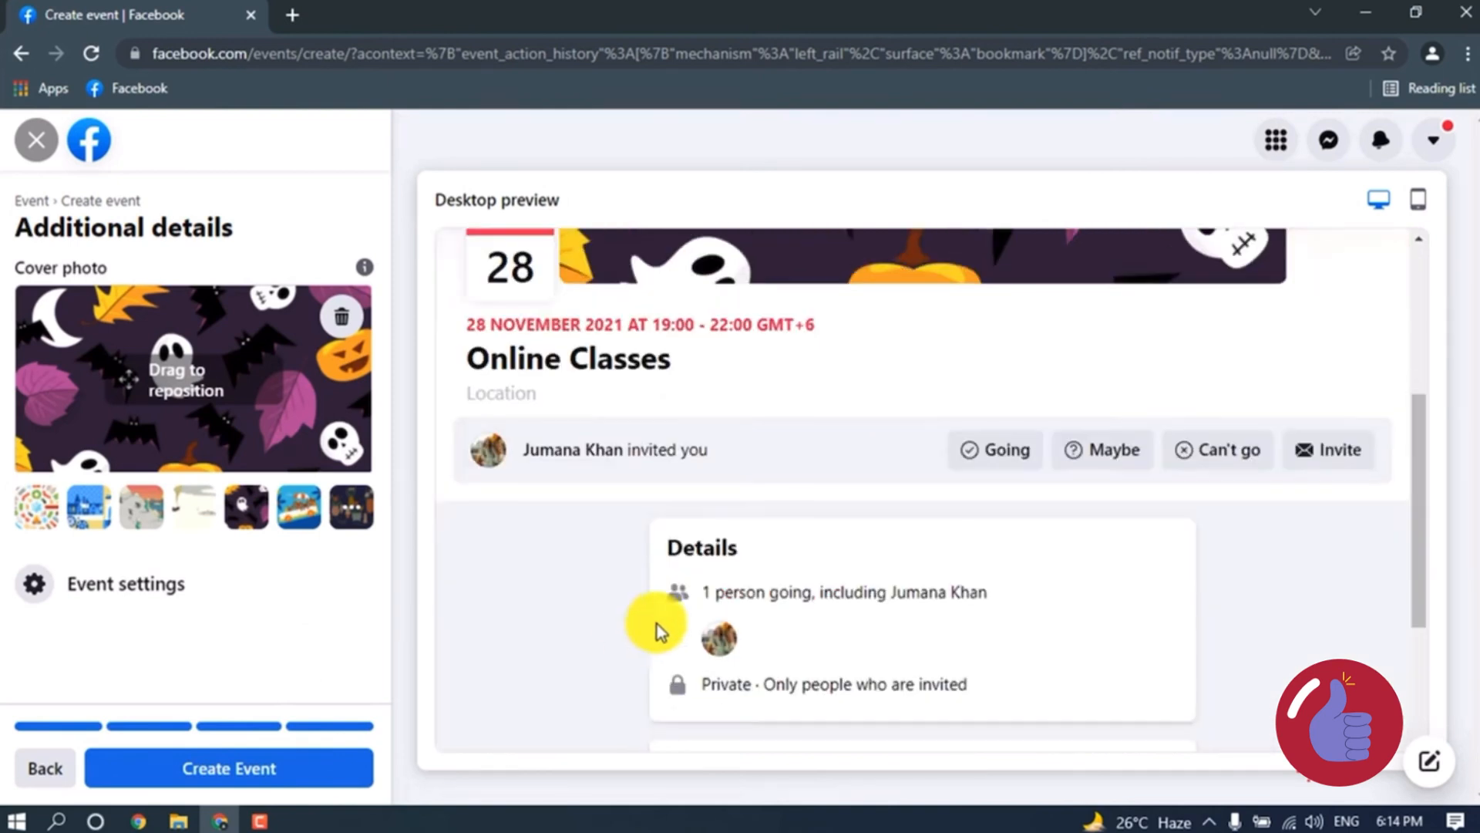
{"action": "scroll", "scroll_direction": "up", "scroll_amount": 3}
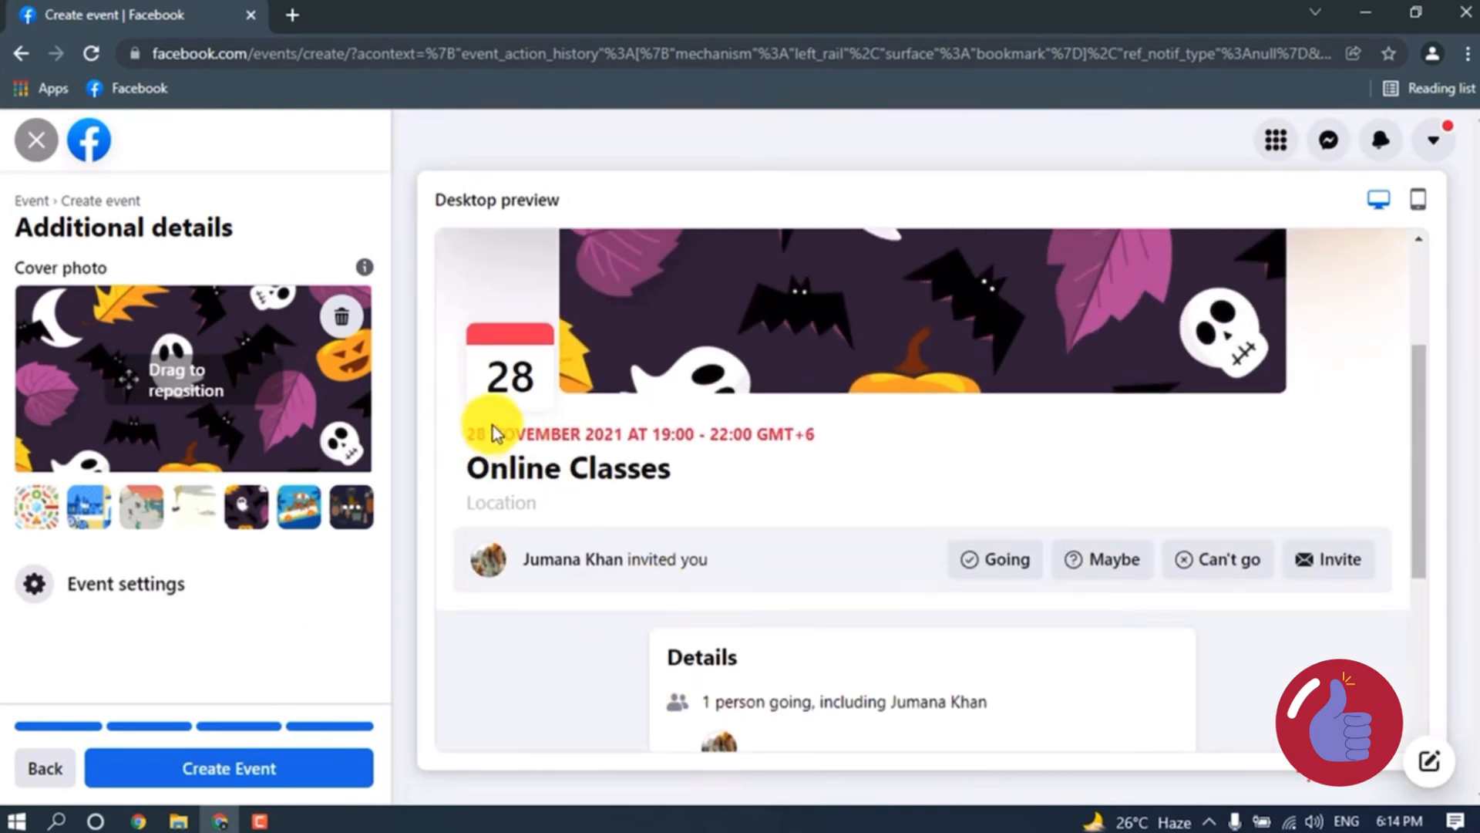
{"action": "mouse_move", "coordinate": [712, 455]}
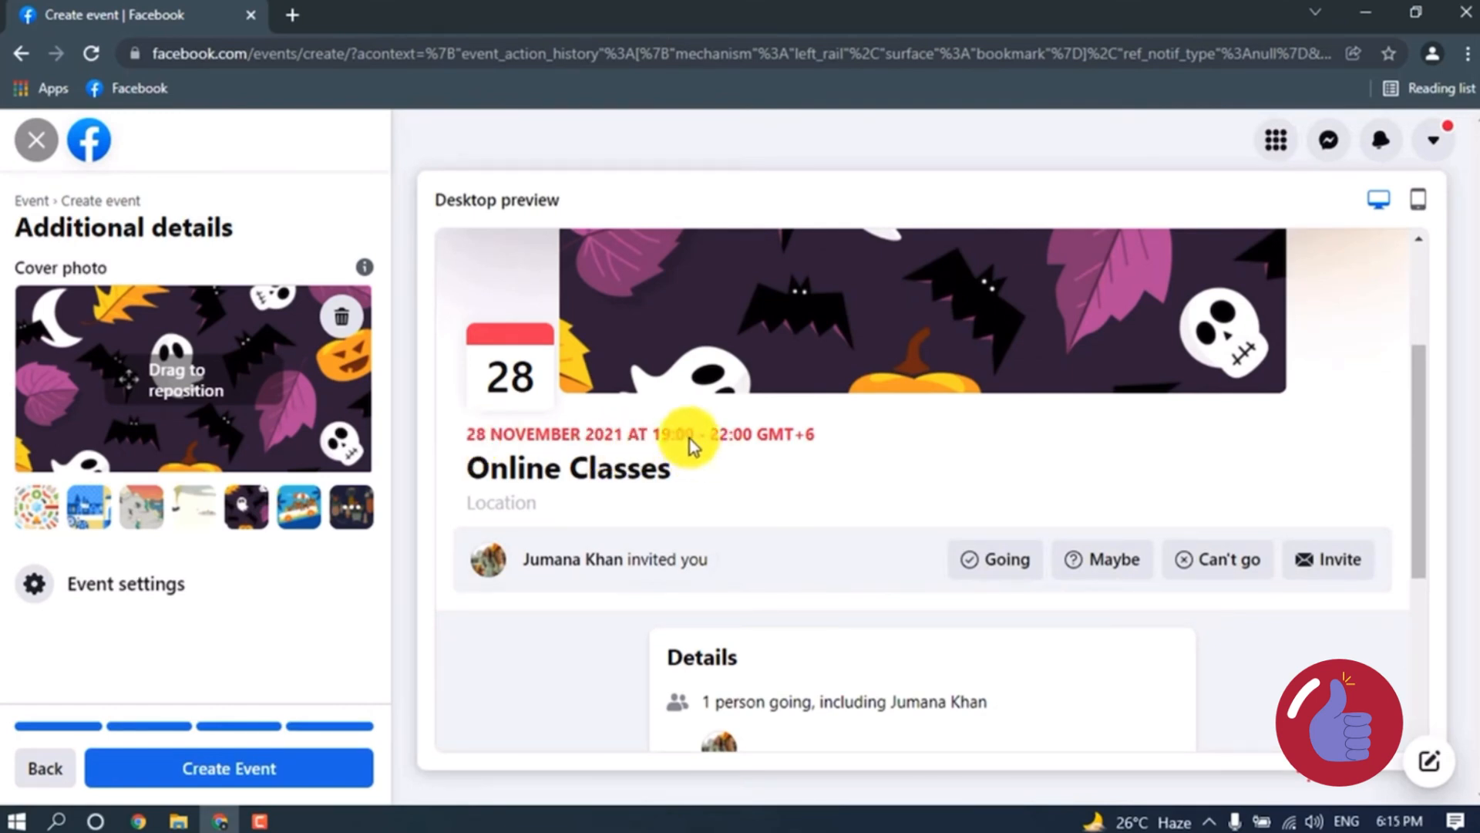
{"action": "mouse_move", "coordinate": [515, 476]}
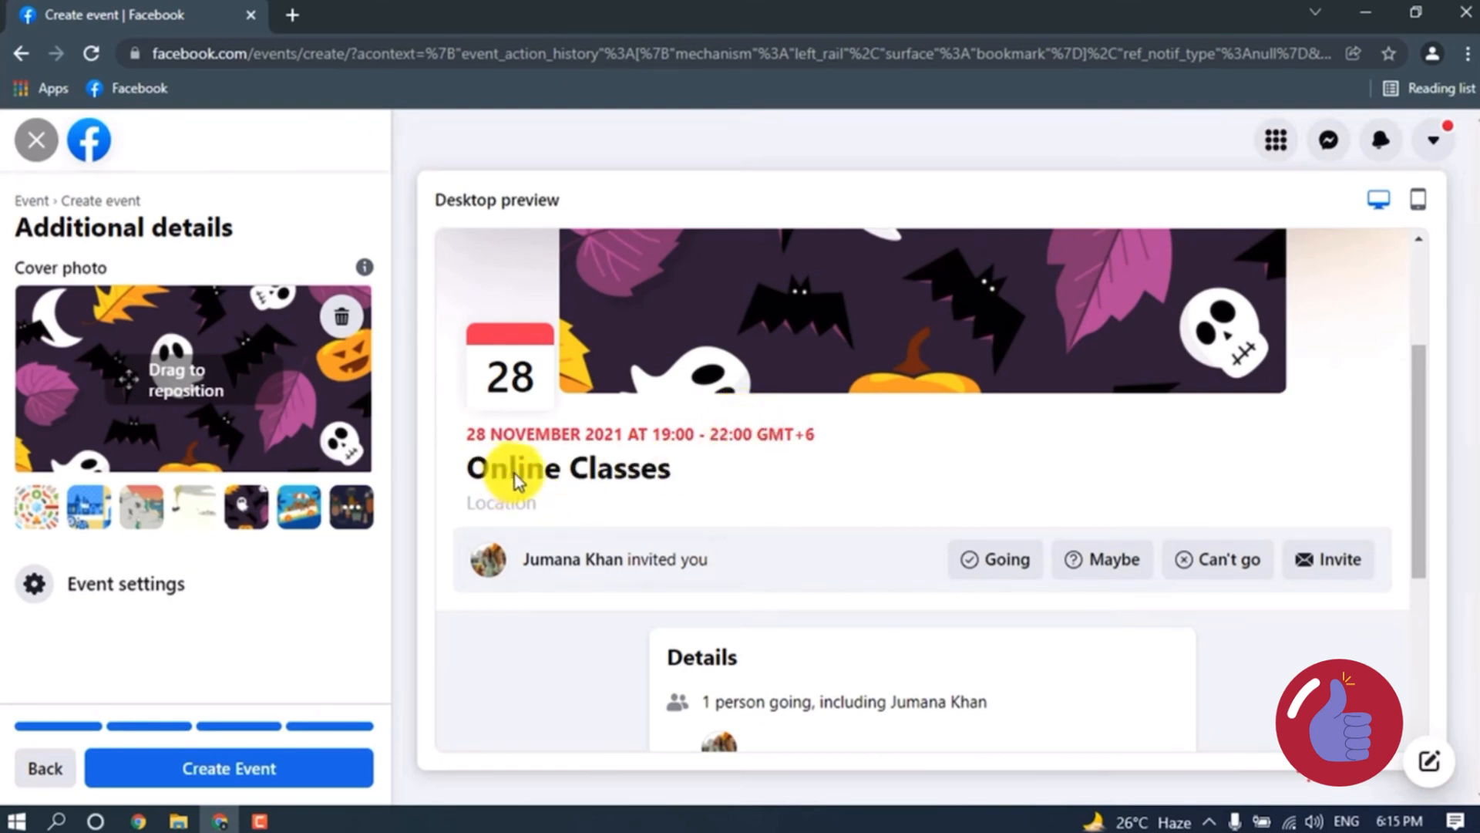
{"action": "mouse_move", "coordinate": [486, 510]}
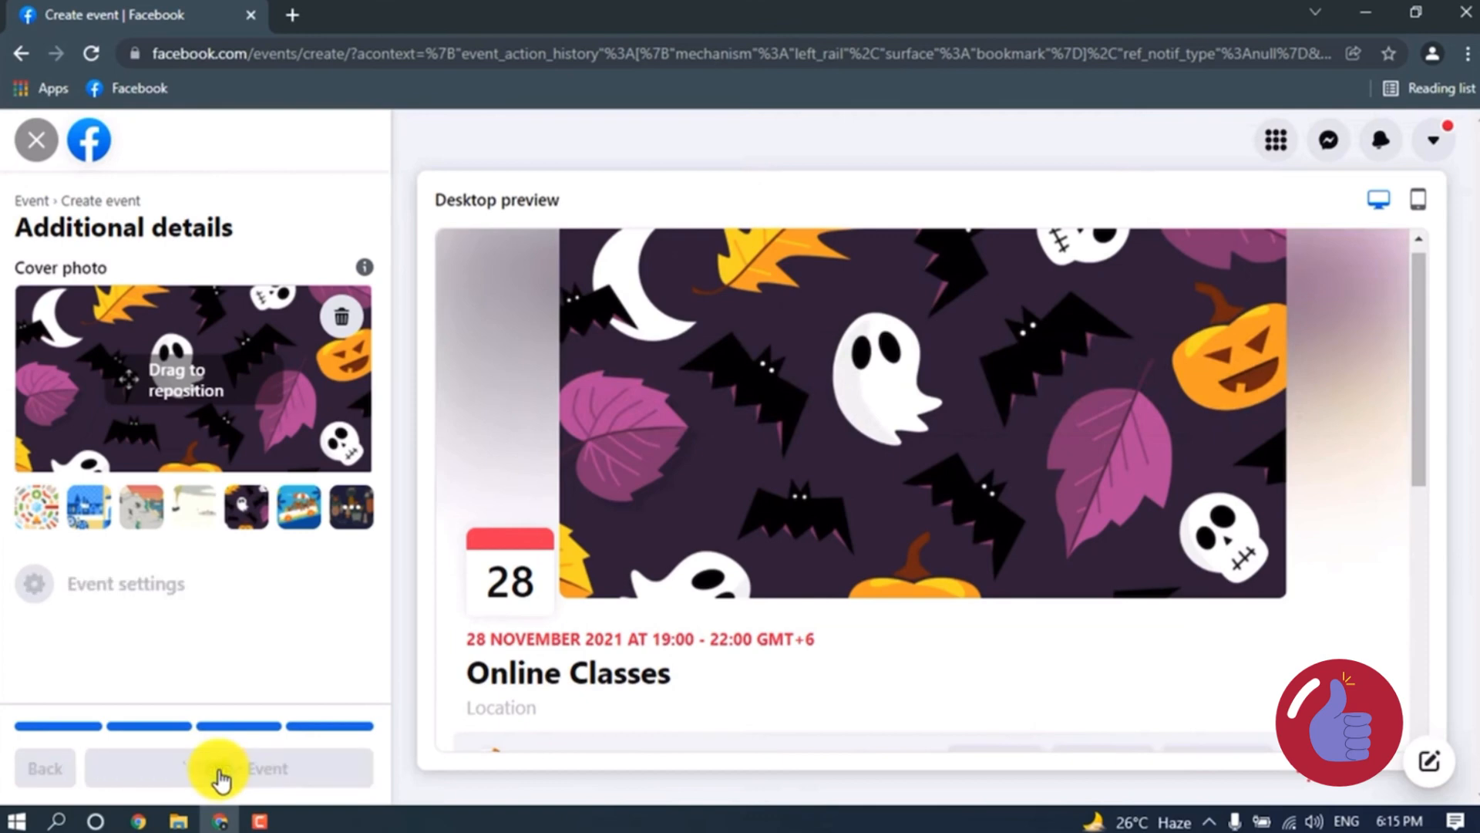
- Create the event and dismiss the suggestion to make it an online event
{"action": "left_click", "coordinate": [228, 768]}
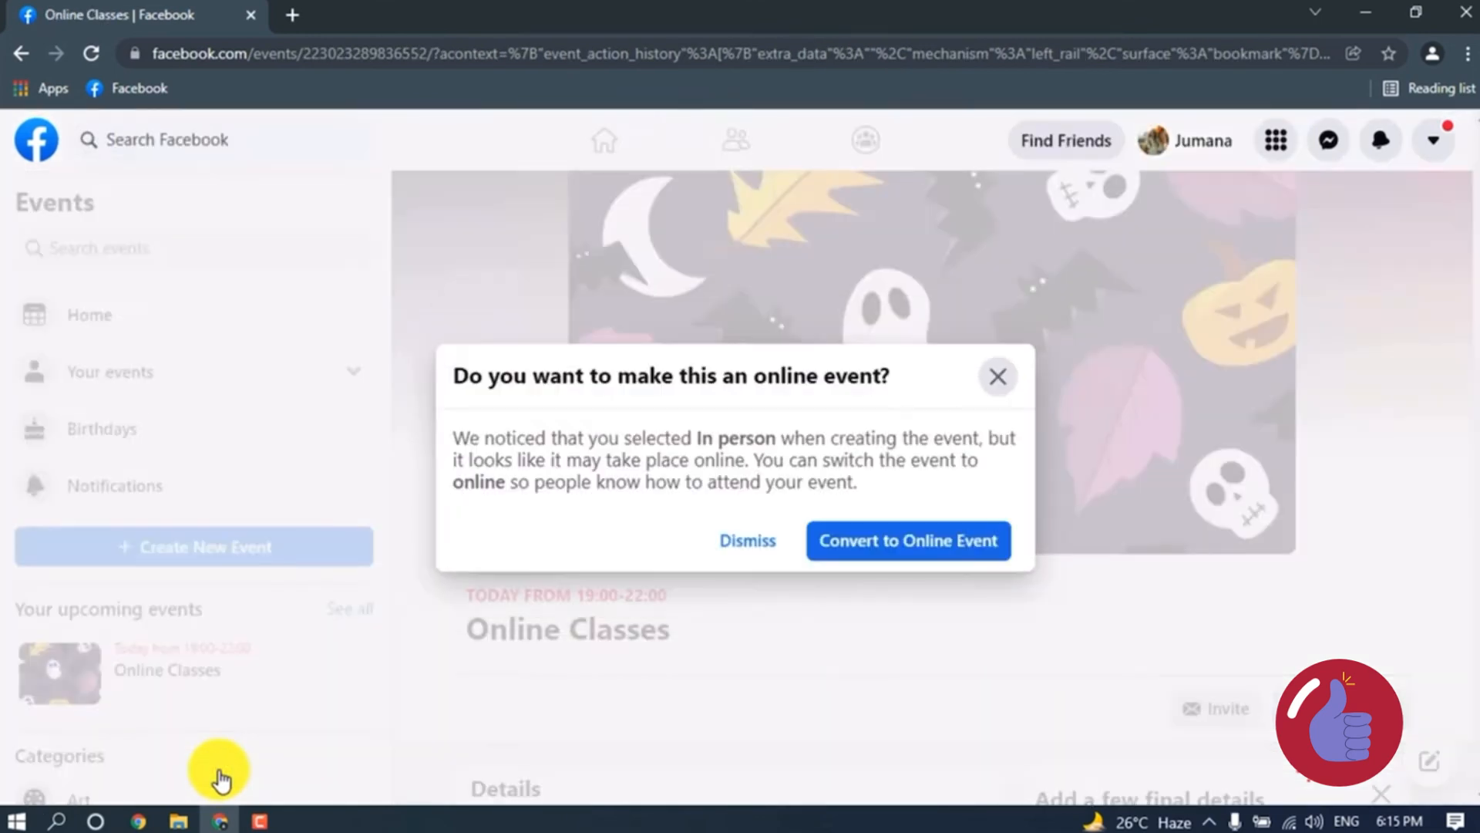
{"action": "mouse_move", "coordinate": [271, 660]}
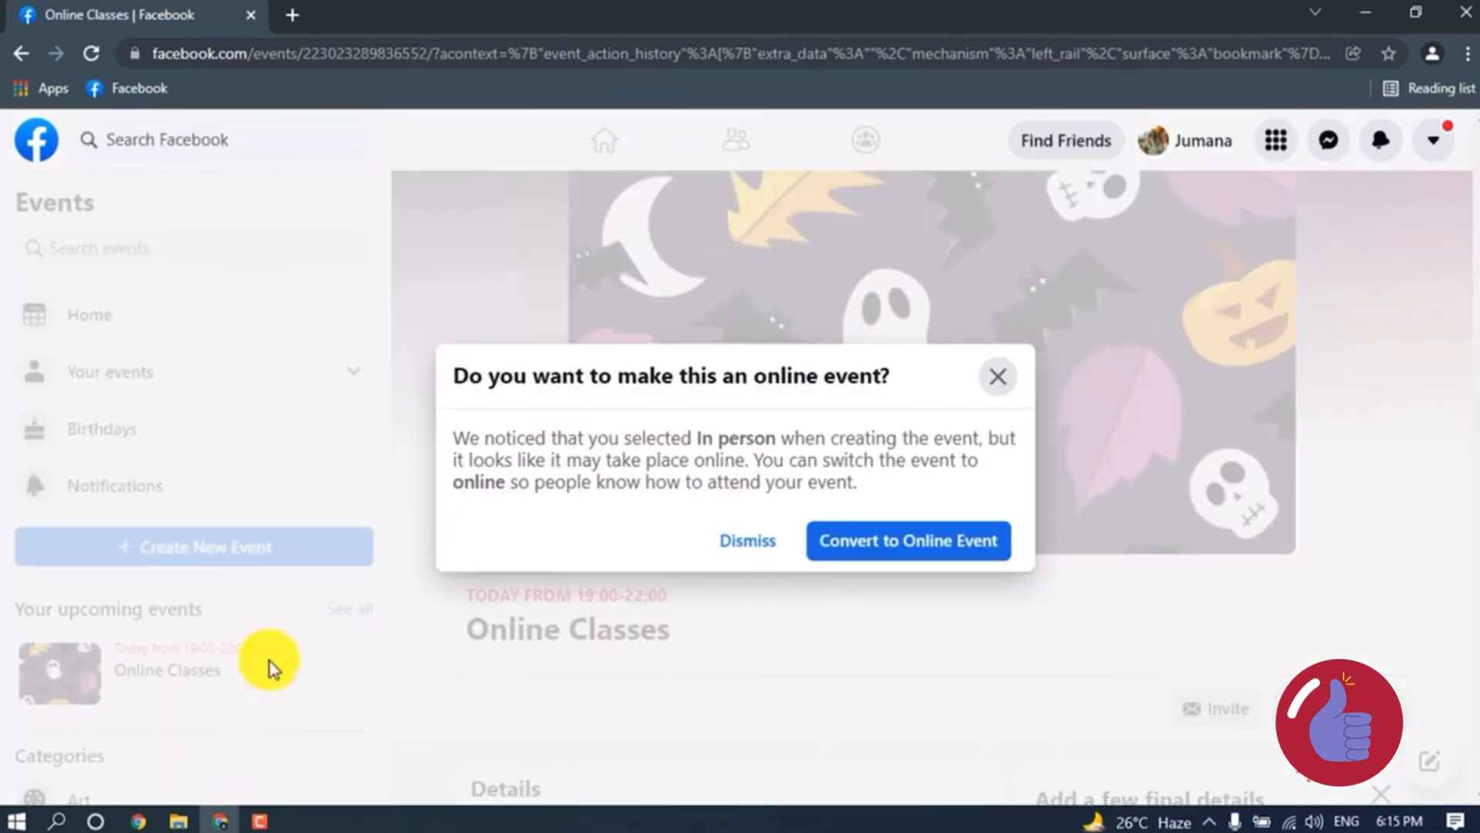
{"action": "mouse_move", "coordinate": [805, 401]}
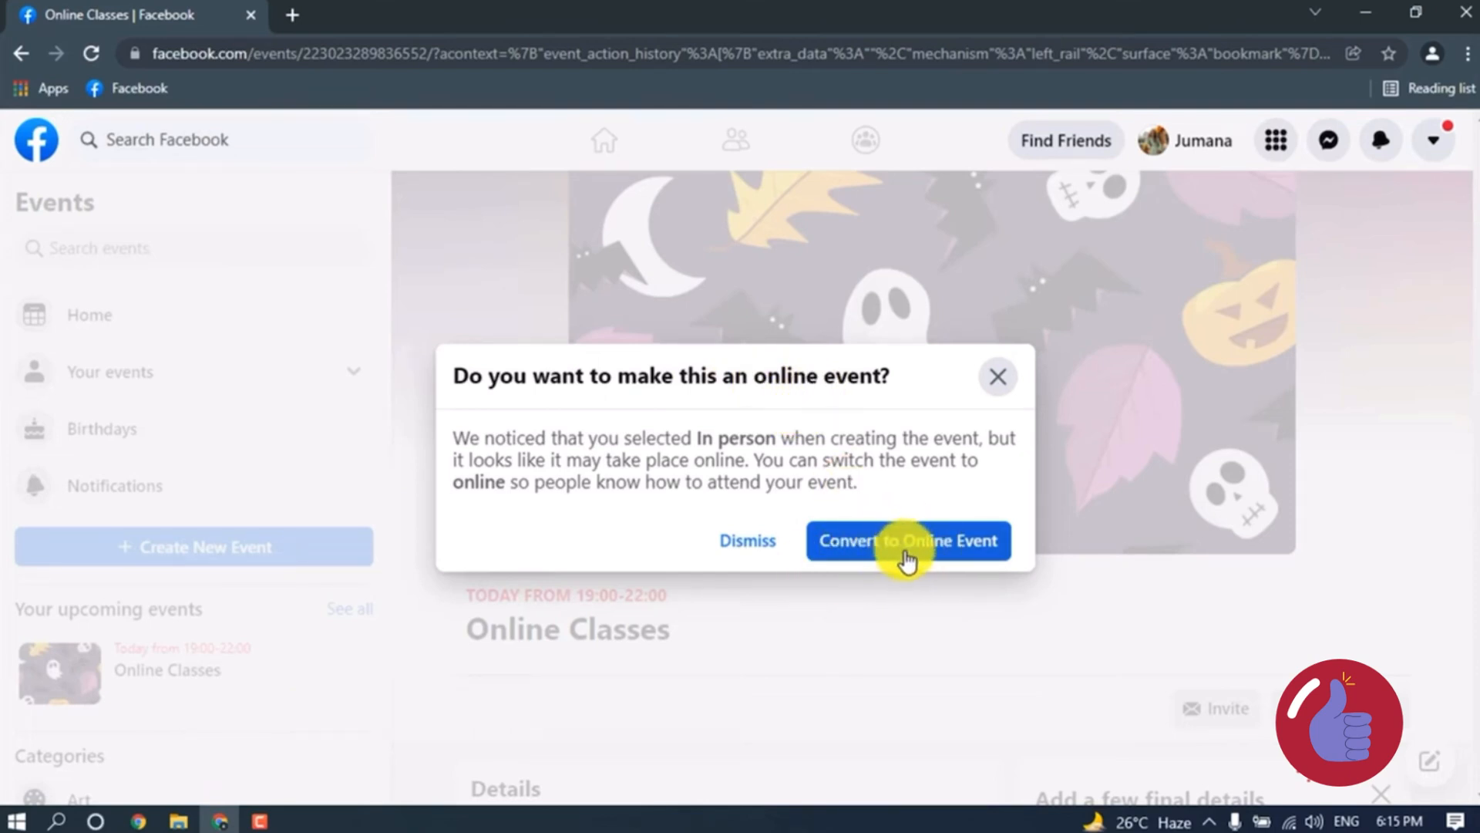
{"action": "mouse_move", "coordinate": [747, 541]}
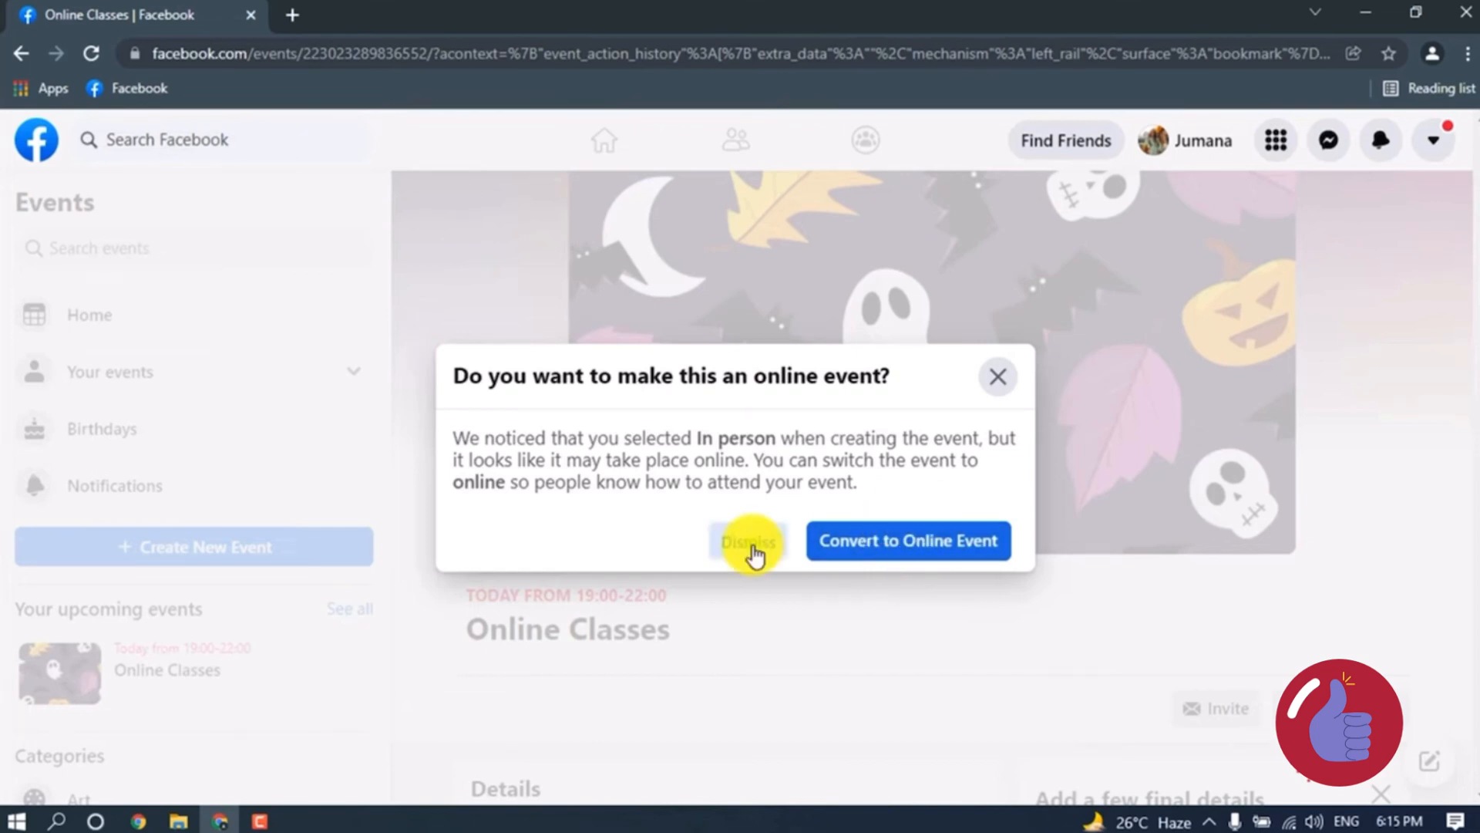
{"action": "left_click", "coordinate": [747, 540]}
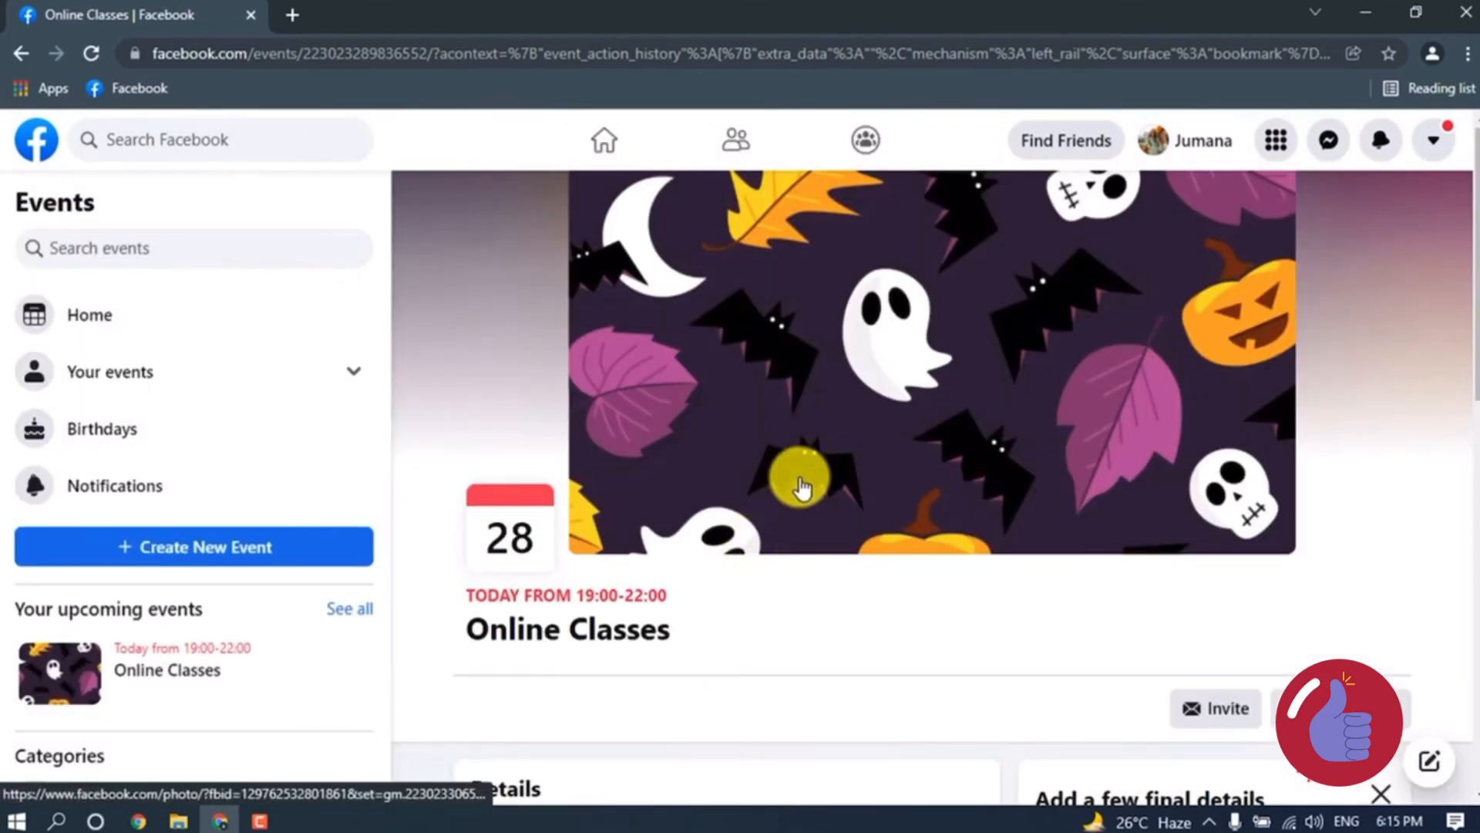
{"action": "scroll", "scroll_direction": "down", "scroll_amount": 3}
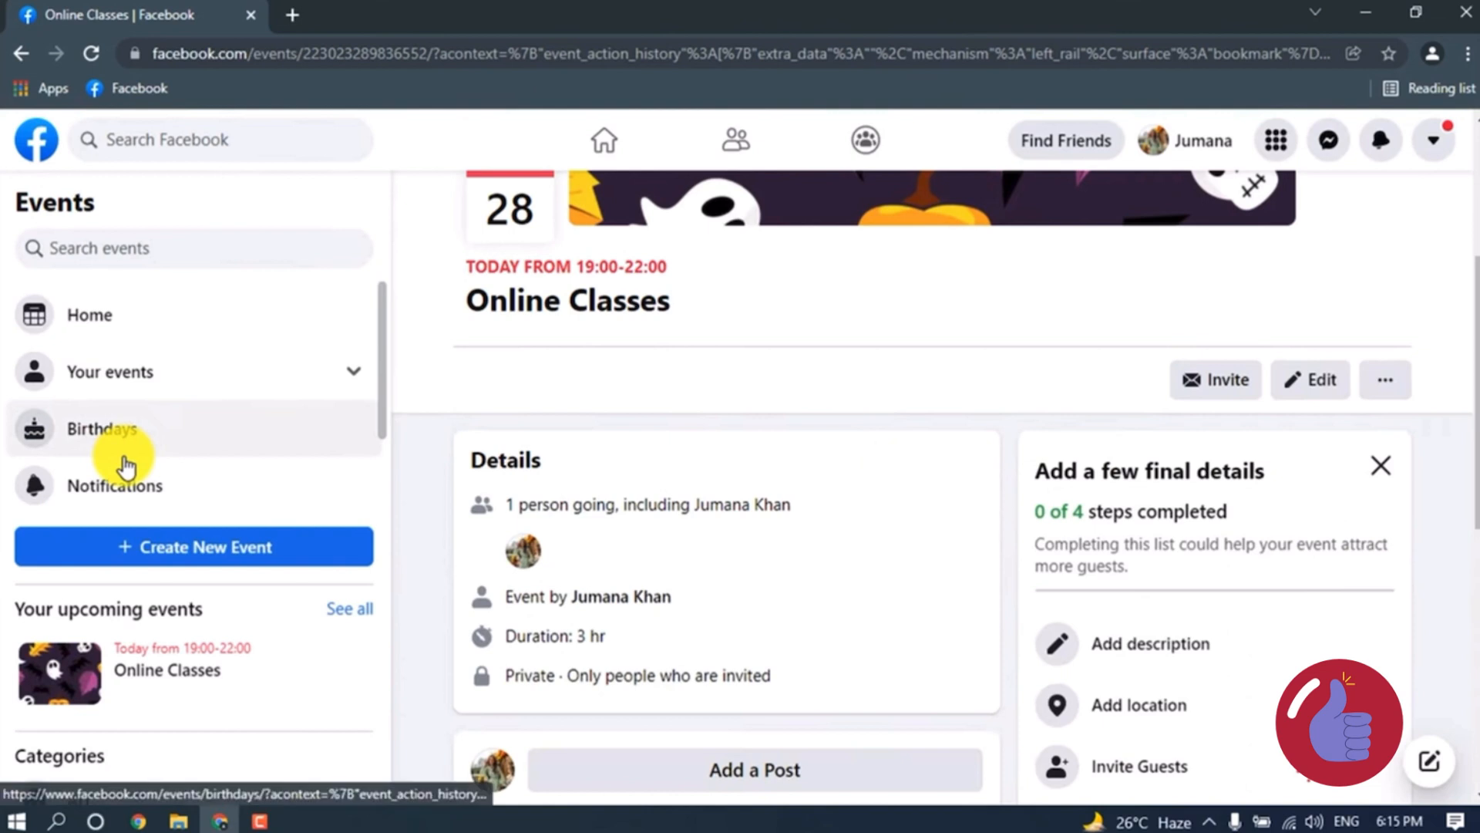